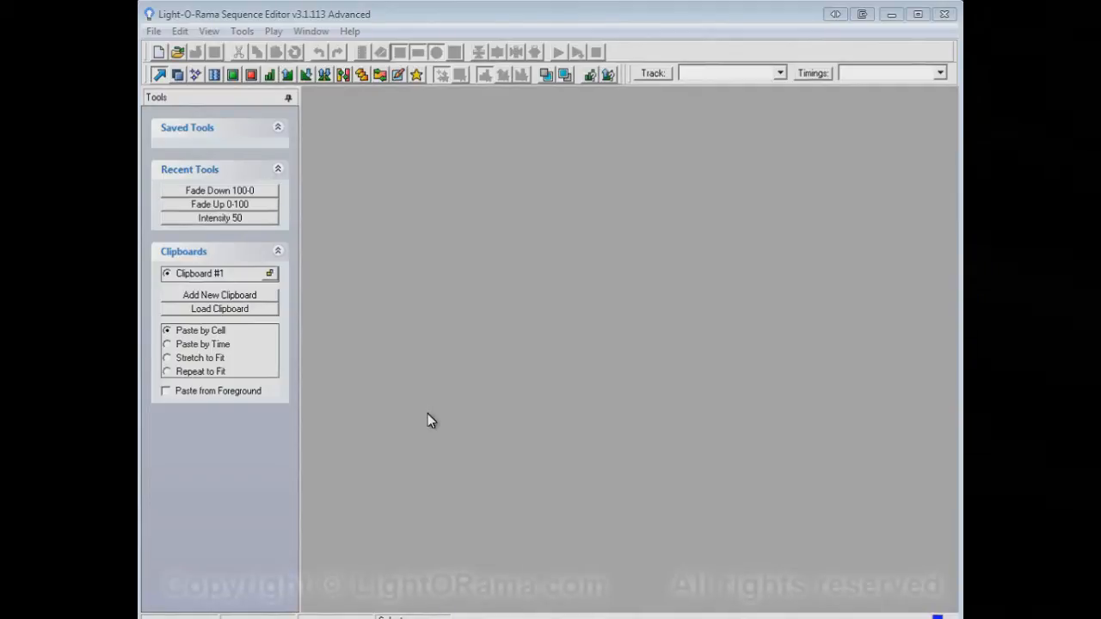
pyautogui.moveTo(370, 155)
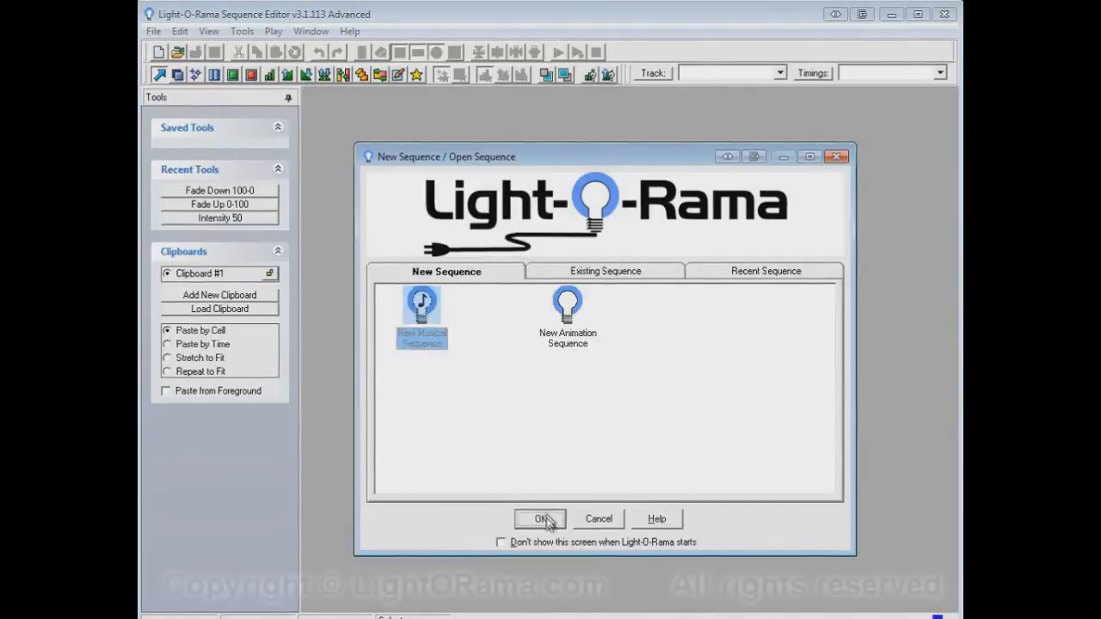
# Step: Start a new musical sequence and choose '17 - Her Majesty.wav' as its audio
pyautogui.click(540, 518)
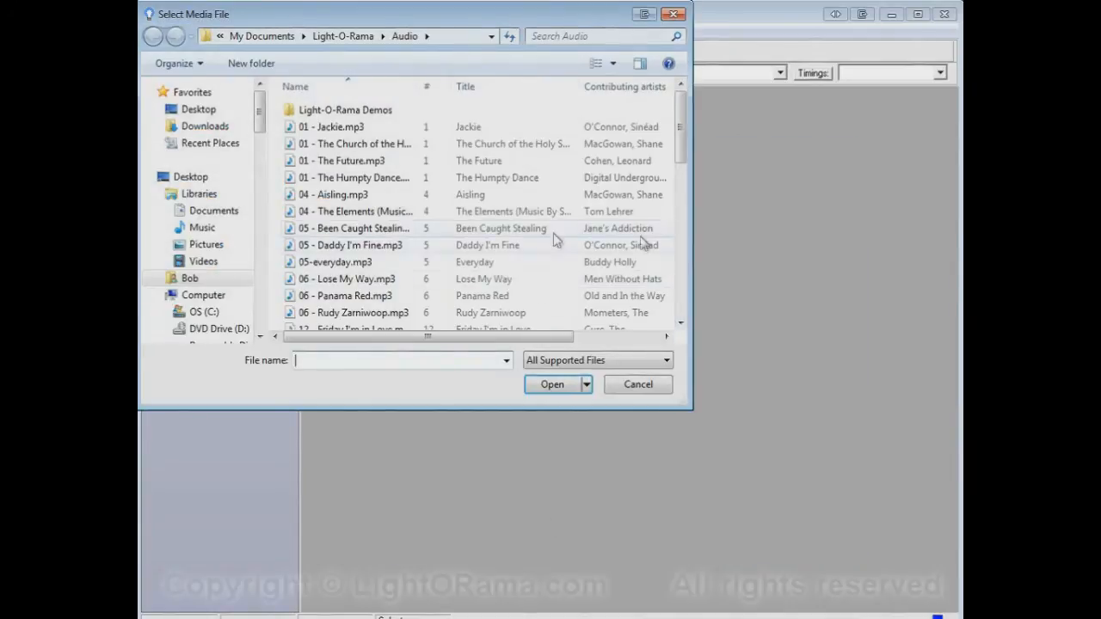
pyautogui.scroll(-3)
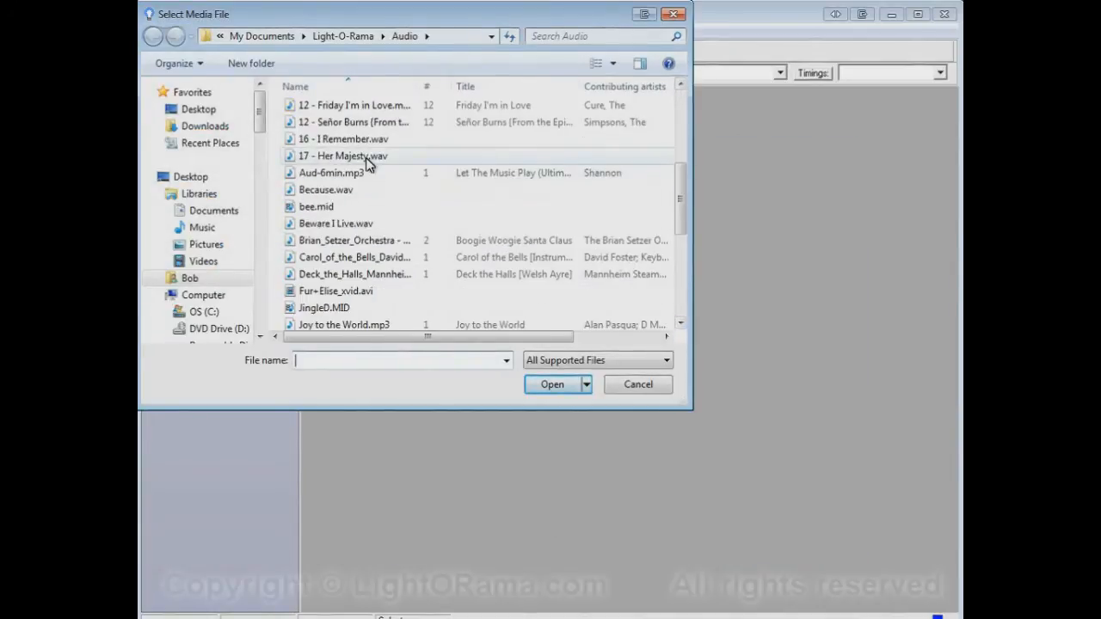
pyautogui.click(343, 156)
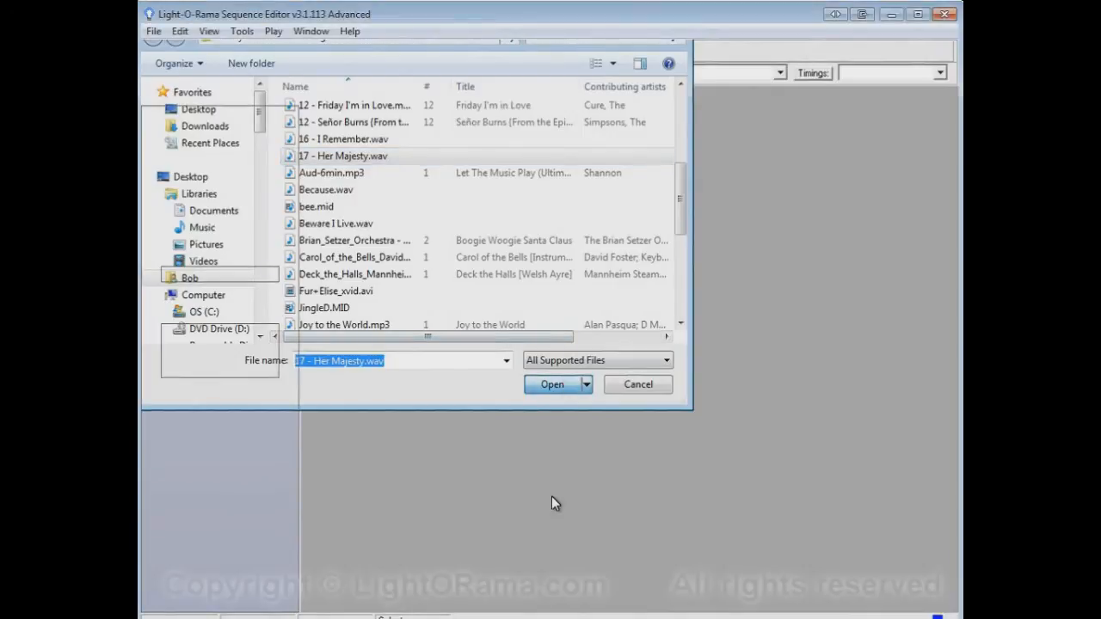
# Step: Confirm the Her Majesty audio file so the waveform and unit channel grid appear
pyautogui.click(552, 385)
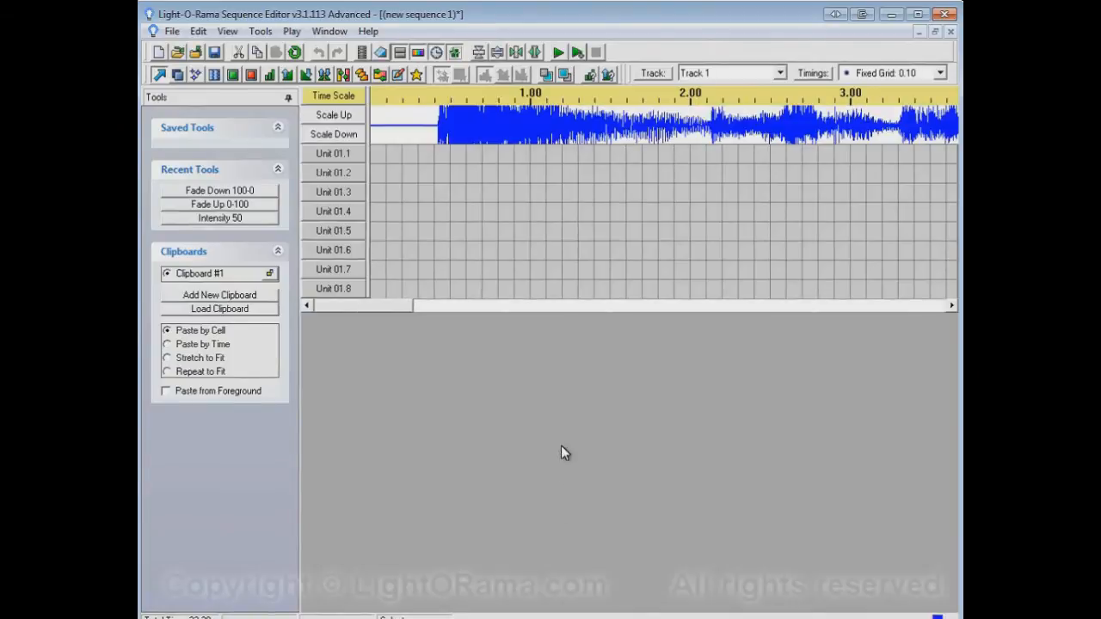
pyautogui.moveTo(440, 162)
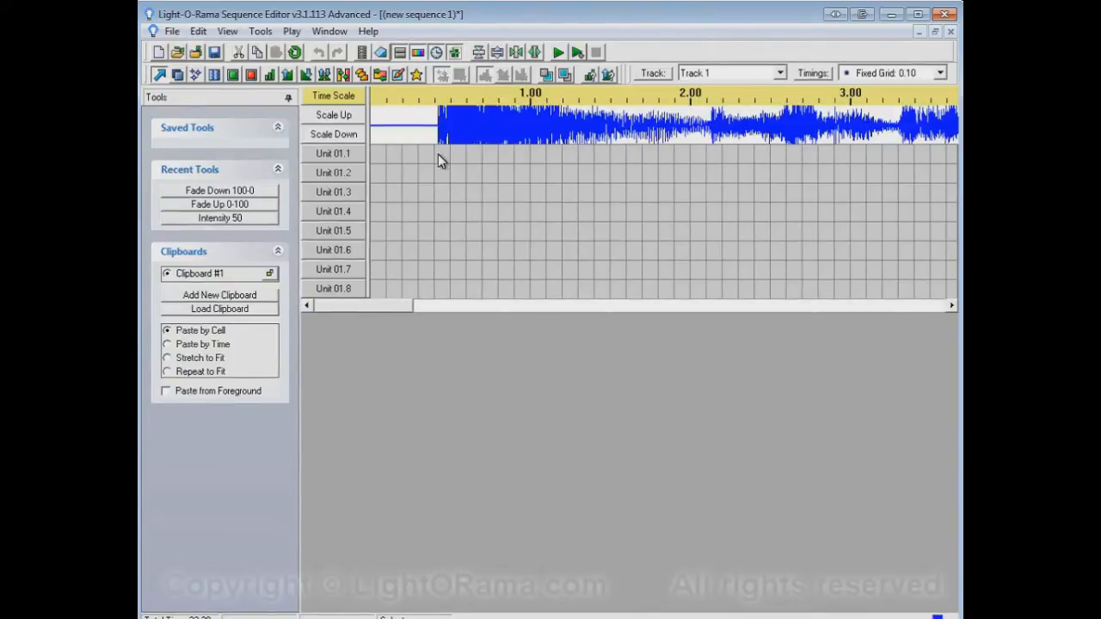
pyautogui.moveTo(445, 166)
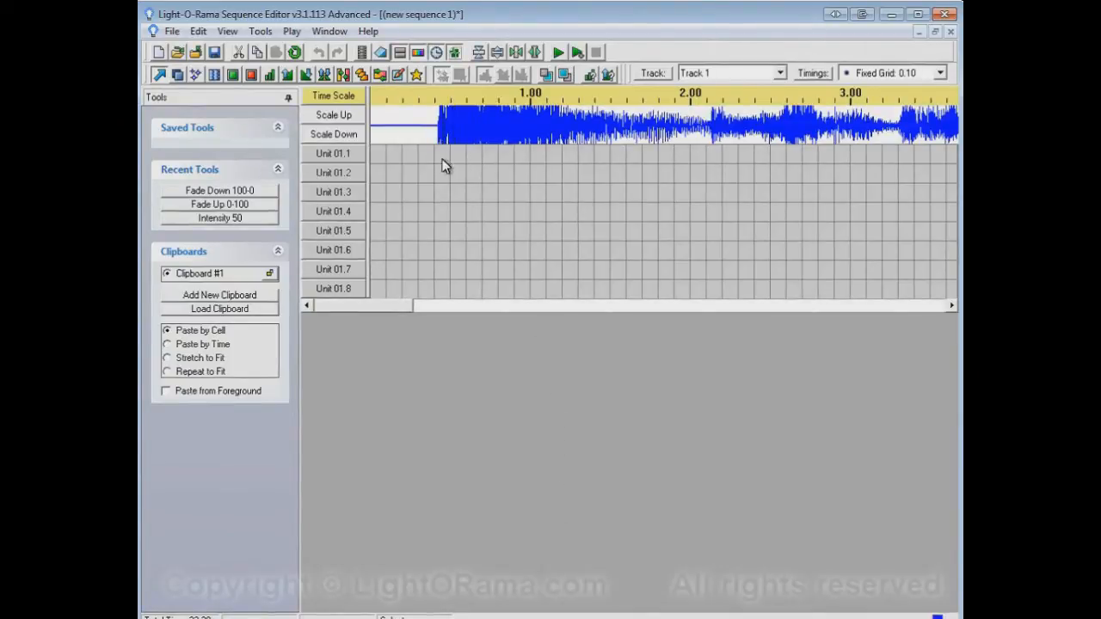
pyautogui.moveTo(690, 173)
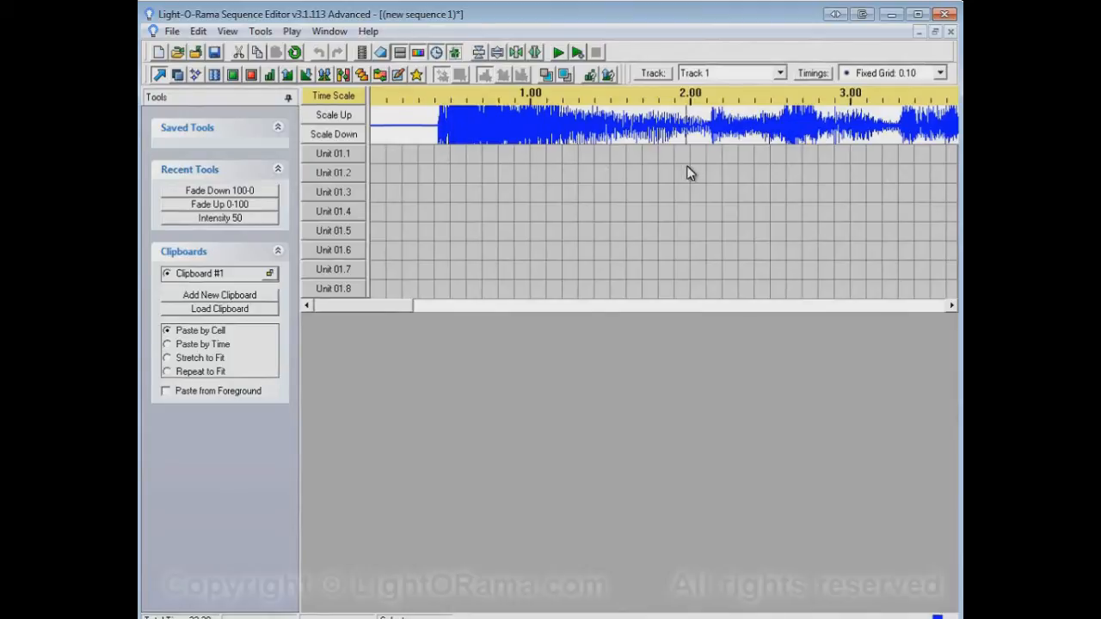
pyautogui.moveTo(717, 175)
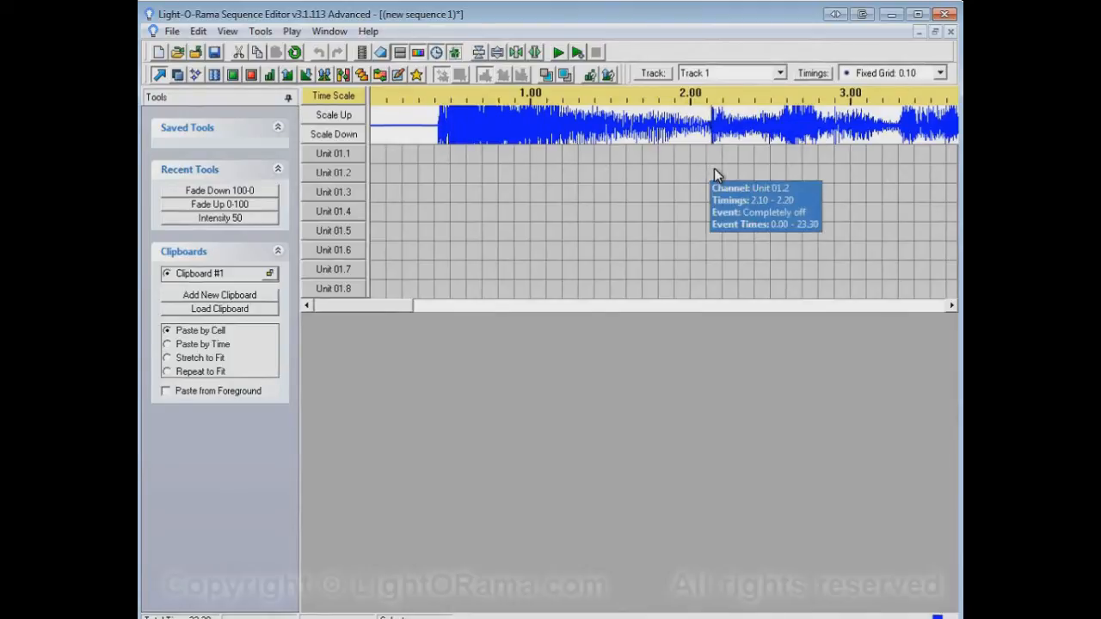
pyautogui.moveTo(791, 142)
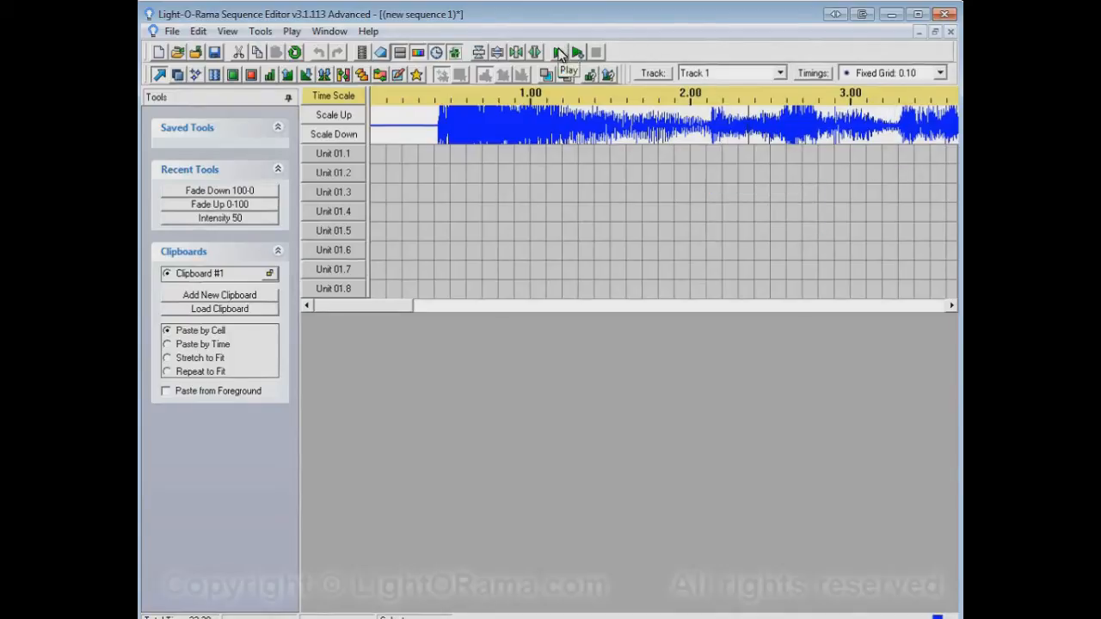
pyautogui.click(559, 53)
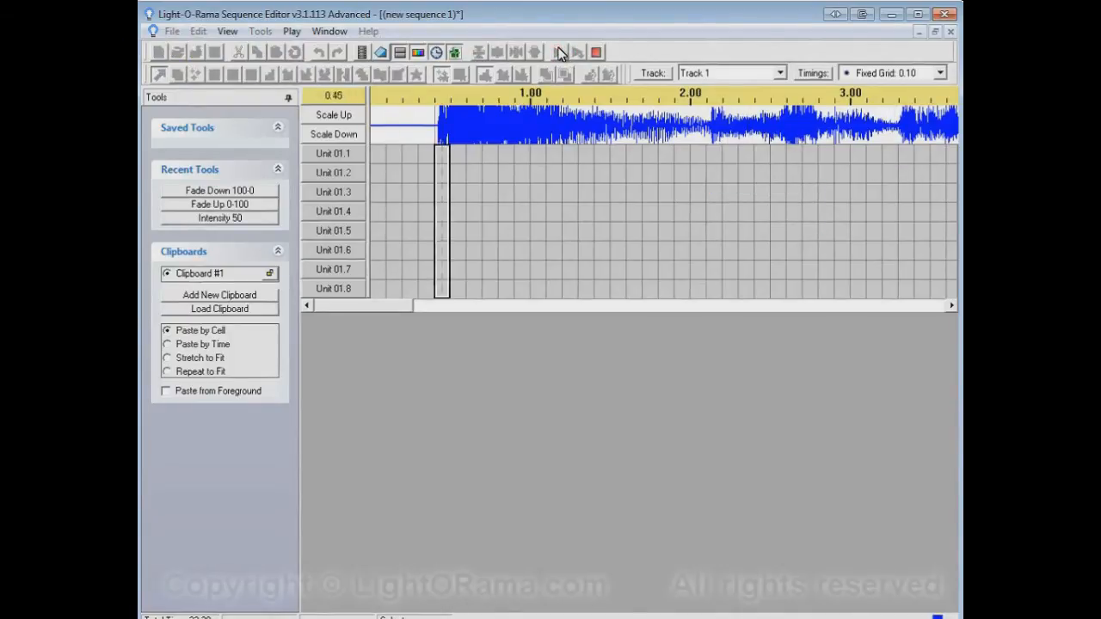
pyautogui.click(746, 220)
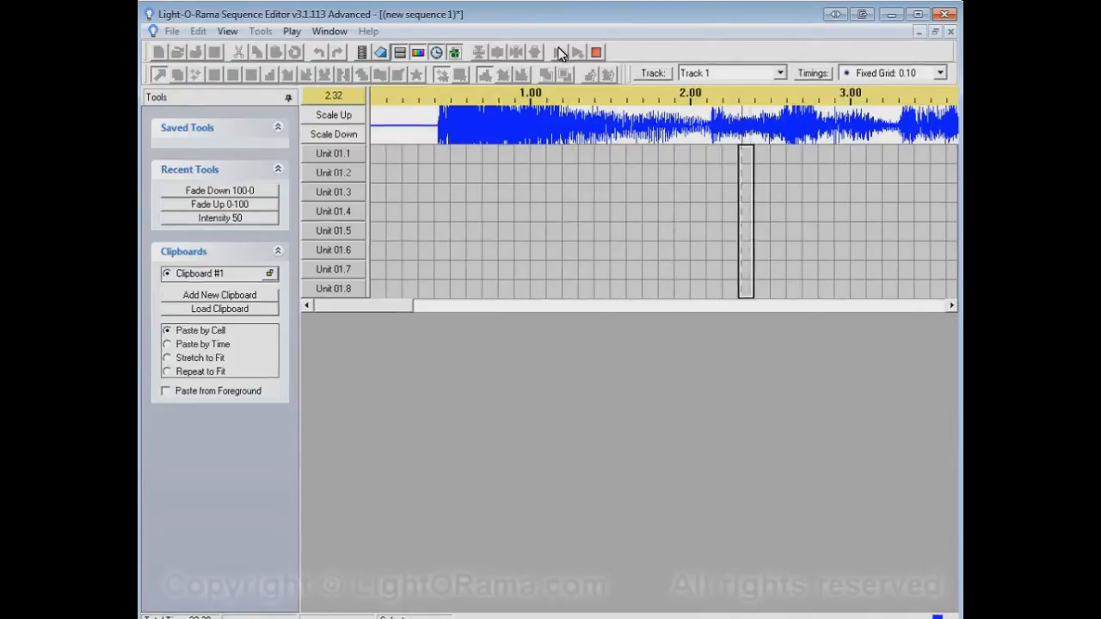
pyautogui.hscroll(3)
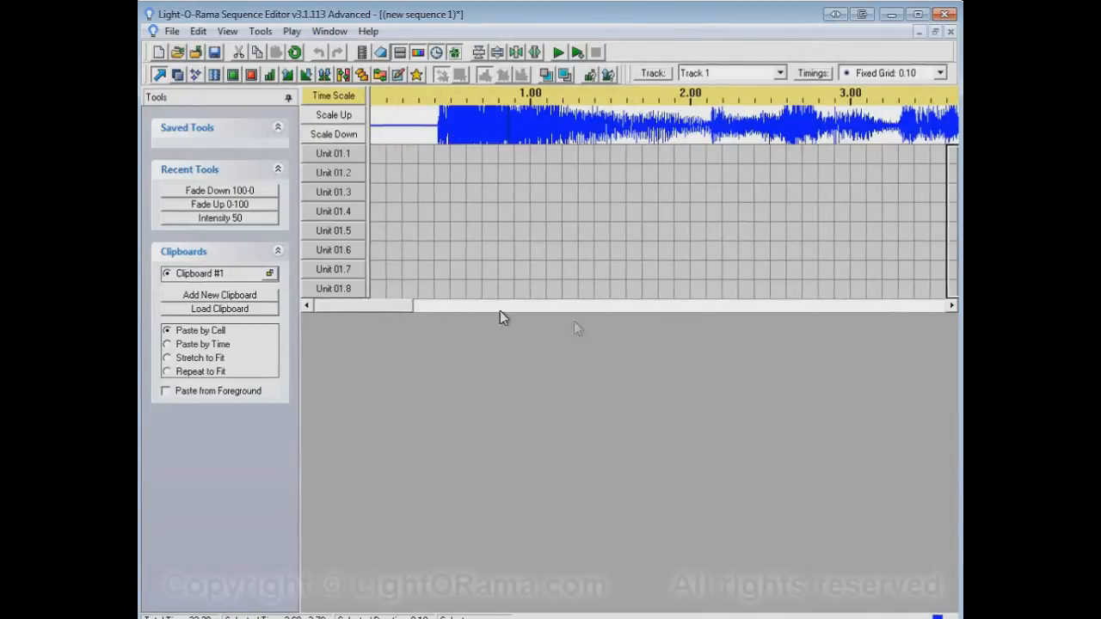
pyautogui.moveTo(632, 372)
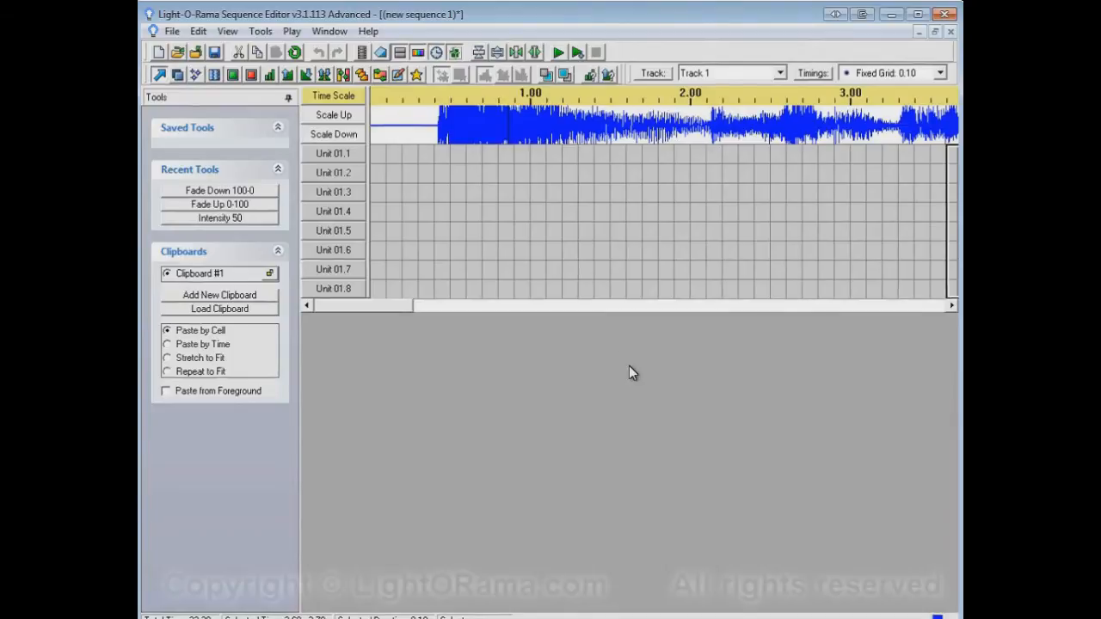
pyautogui.moveTo(447, 166)
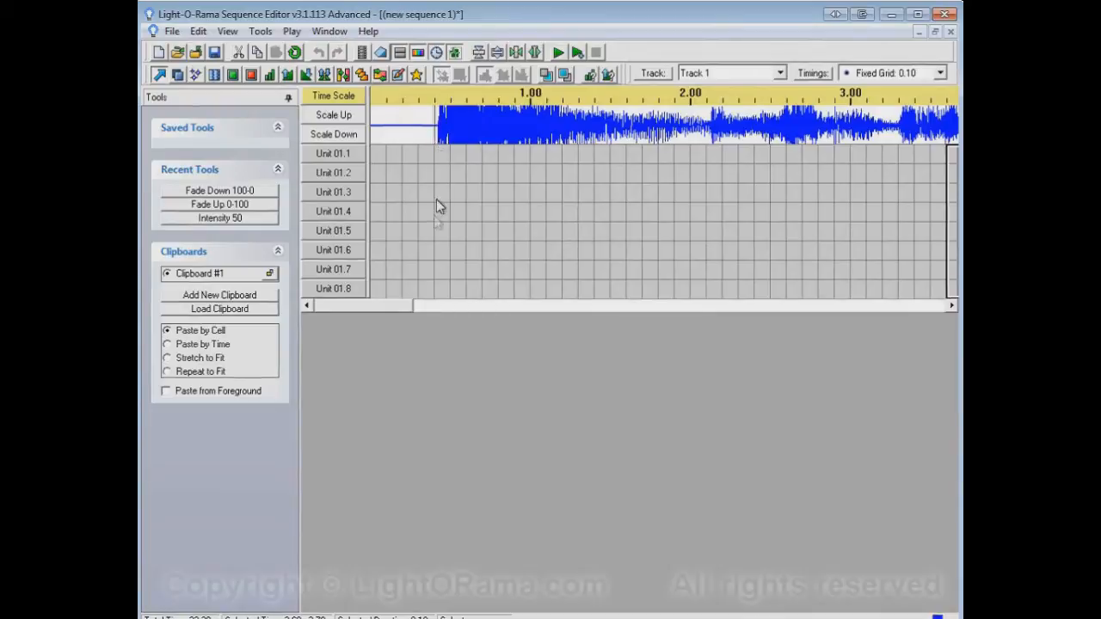
pyautogui.moveTo(540, 271)
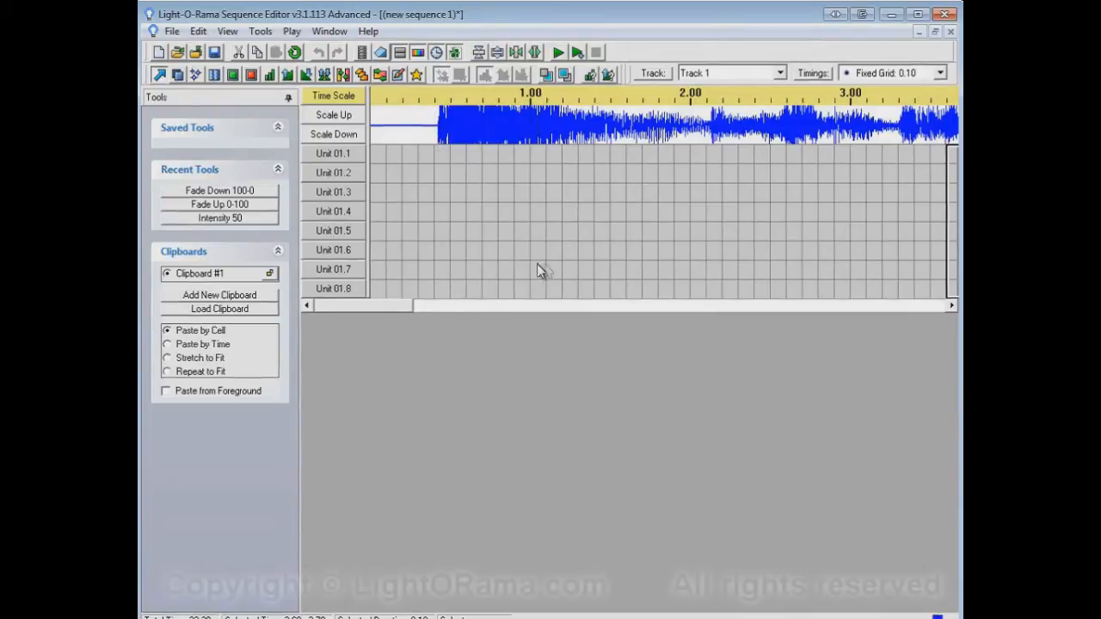
pyautogui.moveTo(713, 275)
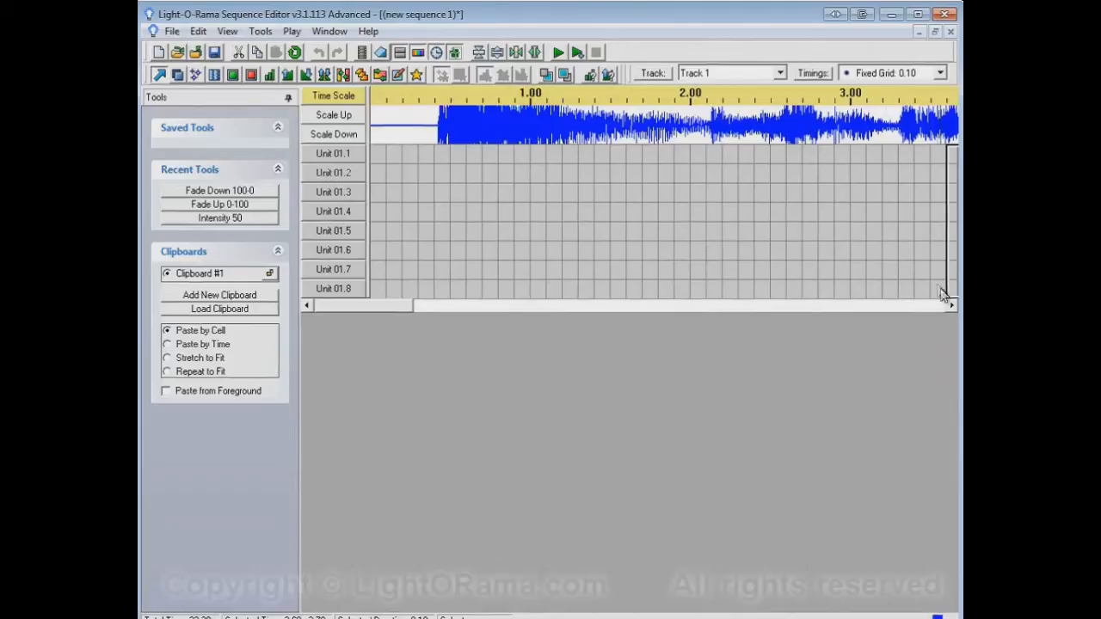
pyautogui.moveTo(723, 339)
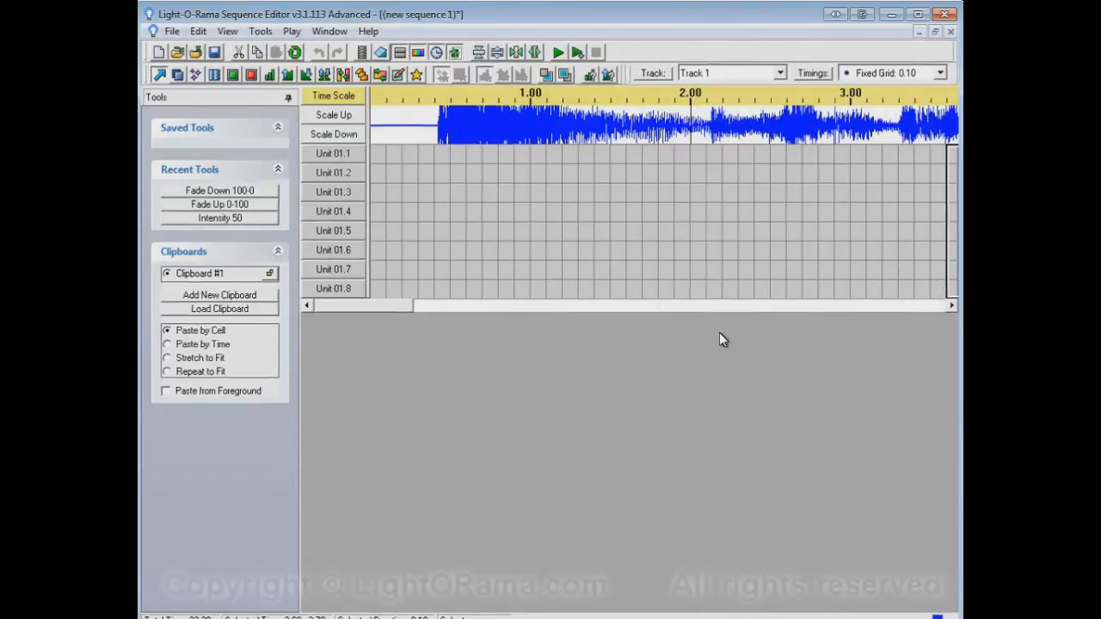
pyautogui.moveTo(408, 116)
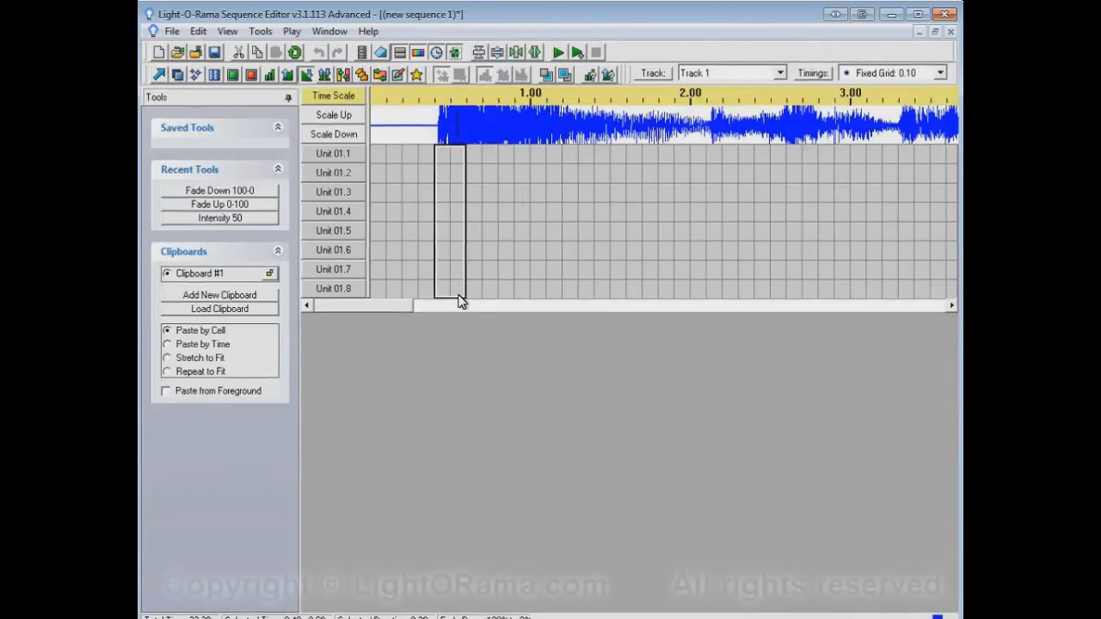
# Step: Select 0.40–2.10 seconds across Unit 01.1–01.8 for the Fade Down 100-0 effect
pyautogui.moveTo(460, 301); pyautogui.dragTo(641, 307)
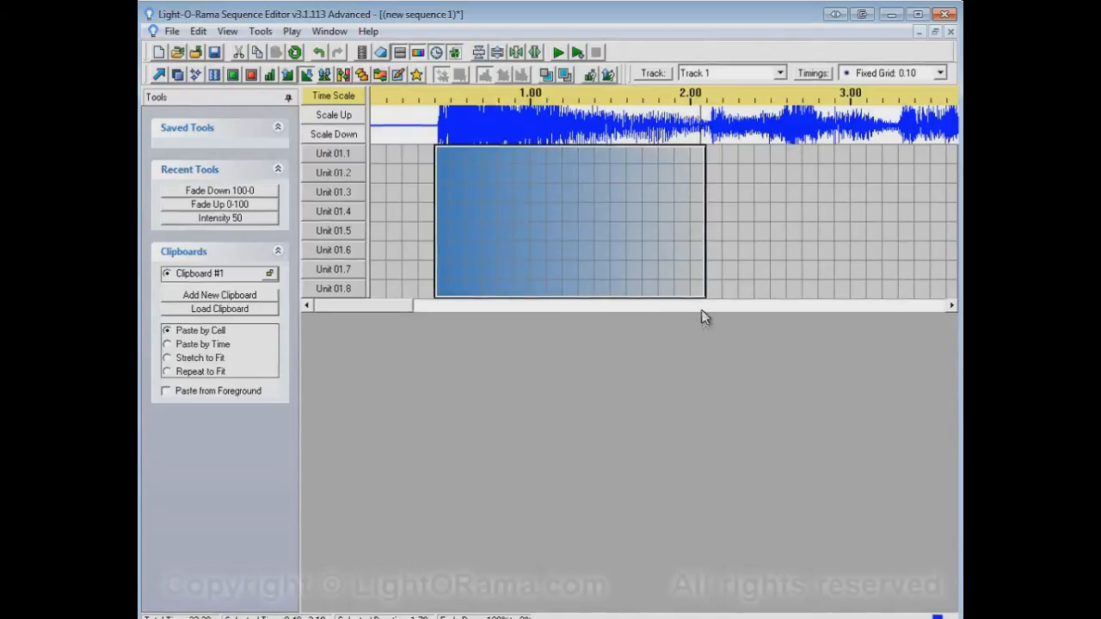
pyautogui.moveTo(808, 155)
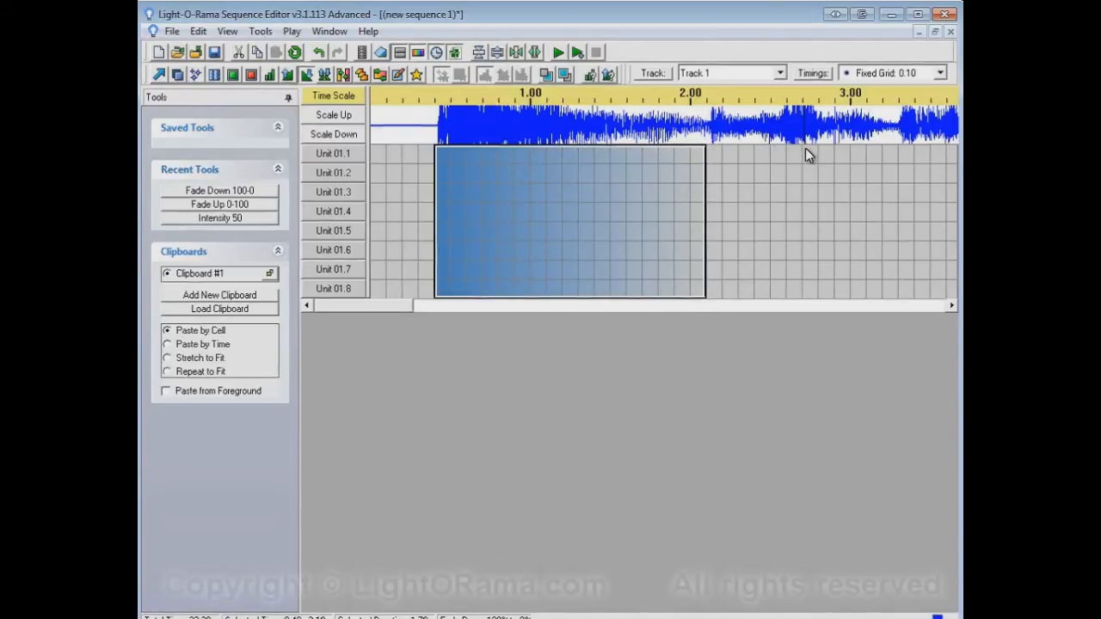
pyautogui.moveTo(533, 319)
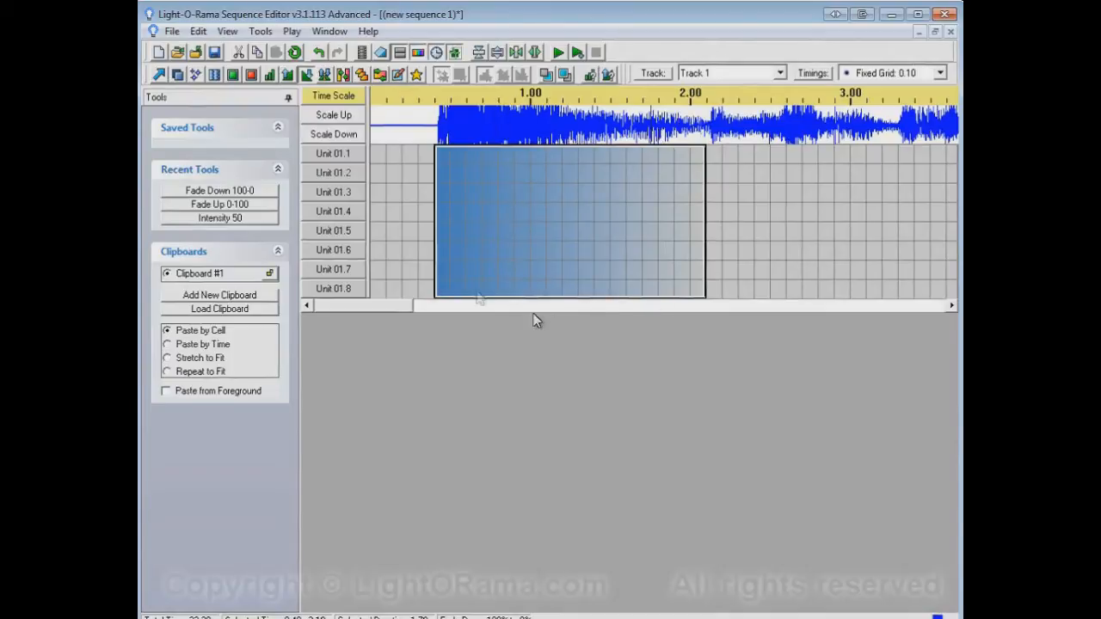
pyautogui.moveTo(439, 223)
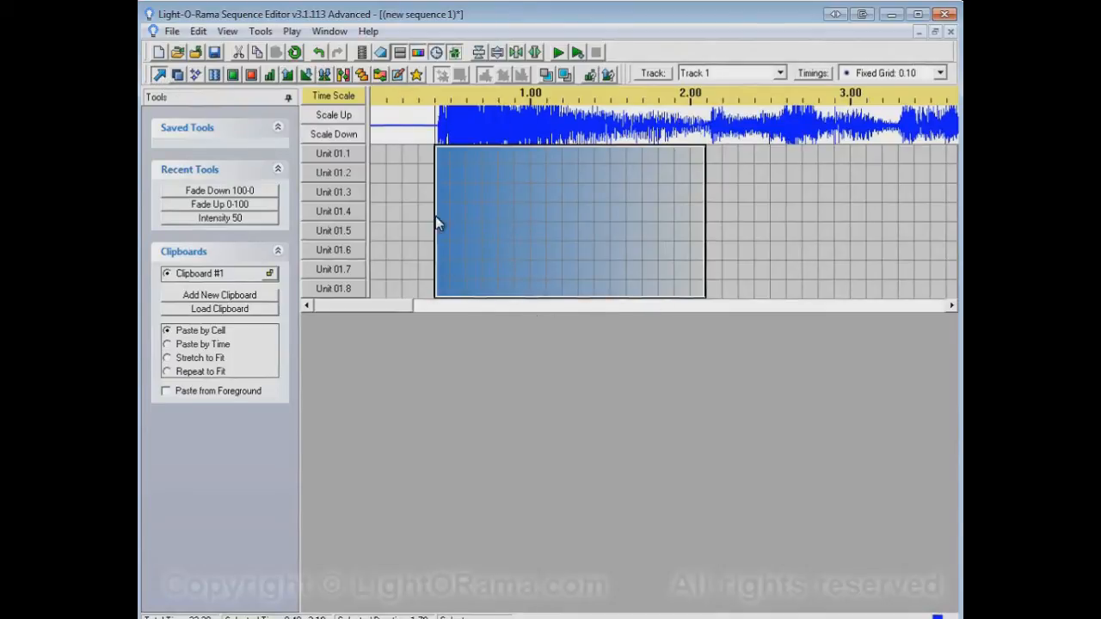
pyautogui.moveTo(444, 160)
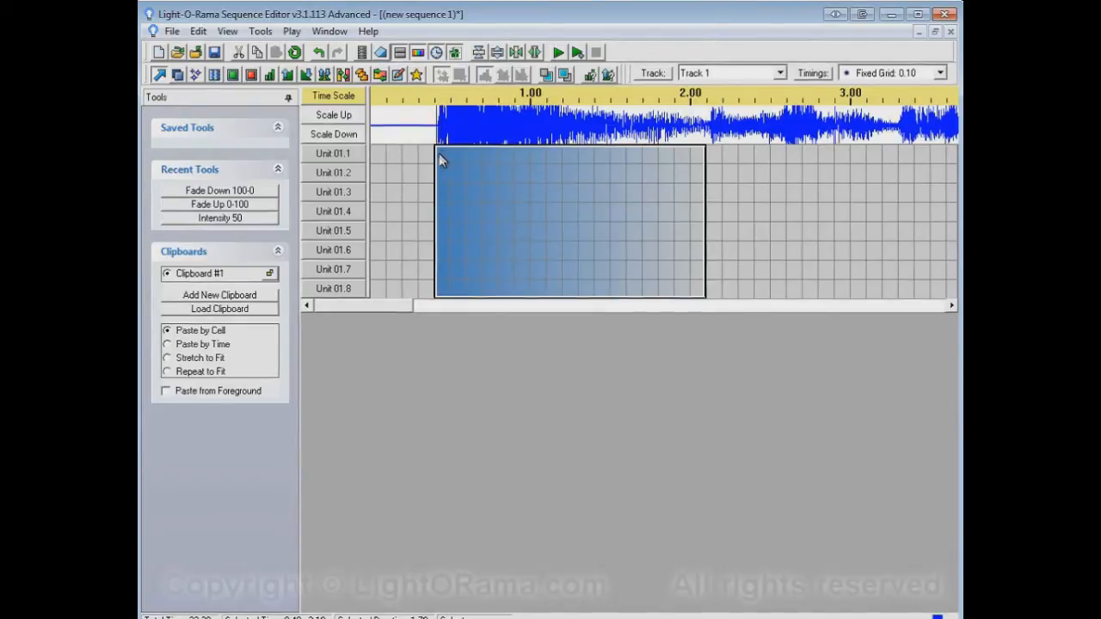
pyautogui.moveTo(440, 167)
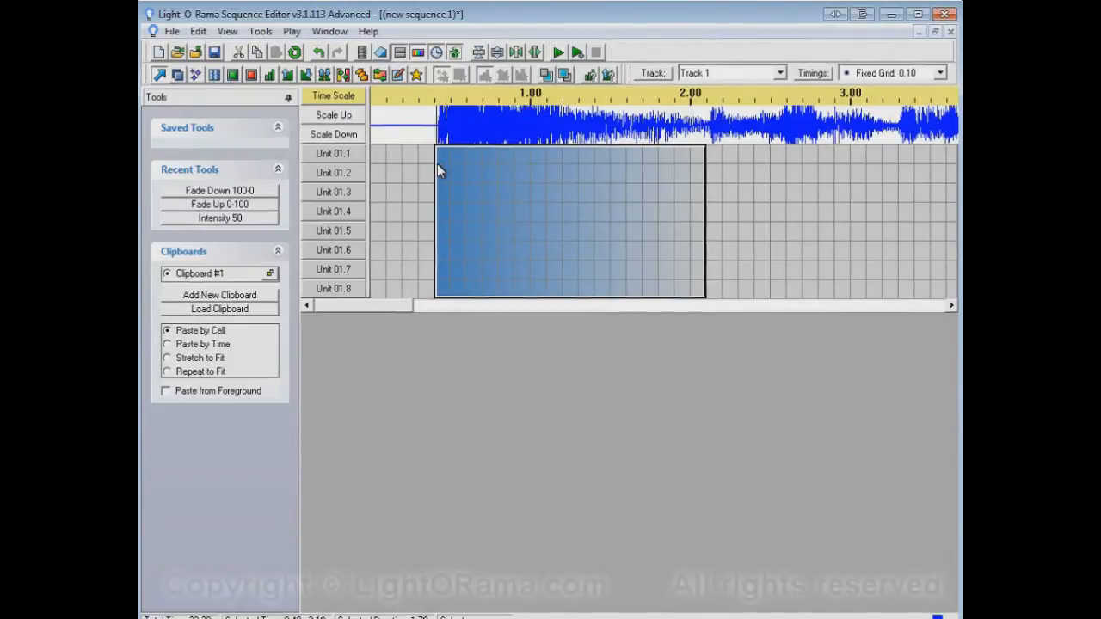
pyautogui.moveTo(464, 166)
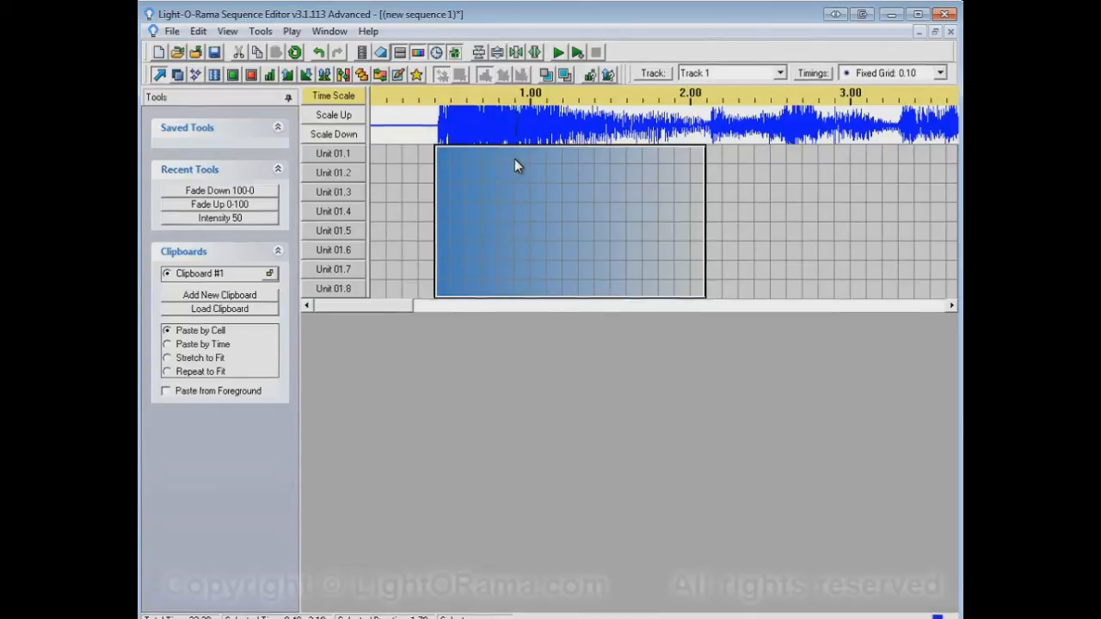
pyautogui.moveTo(661, 169)
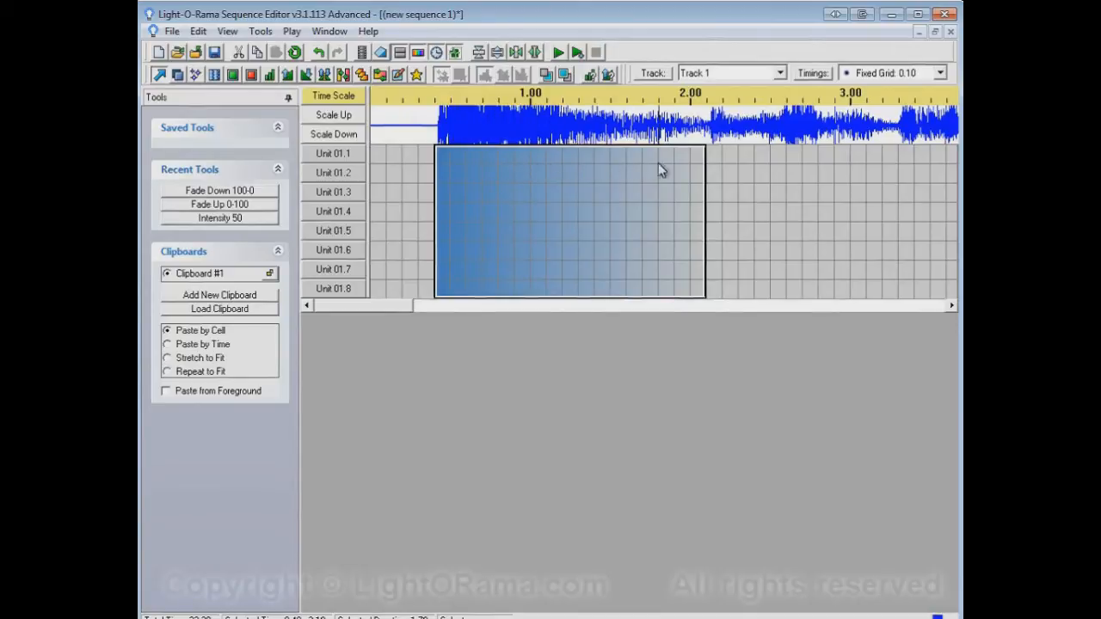
pyautogui.moveTo(839, 169)
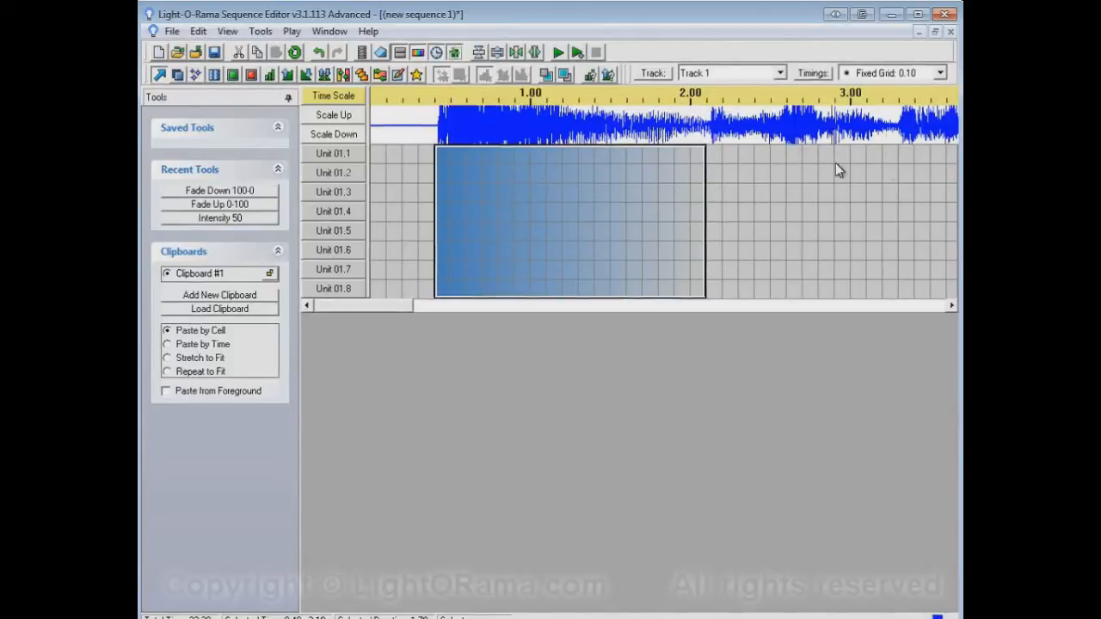
pyautogui.moveTo(448, 163)
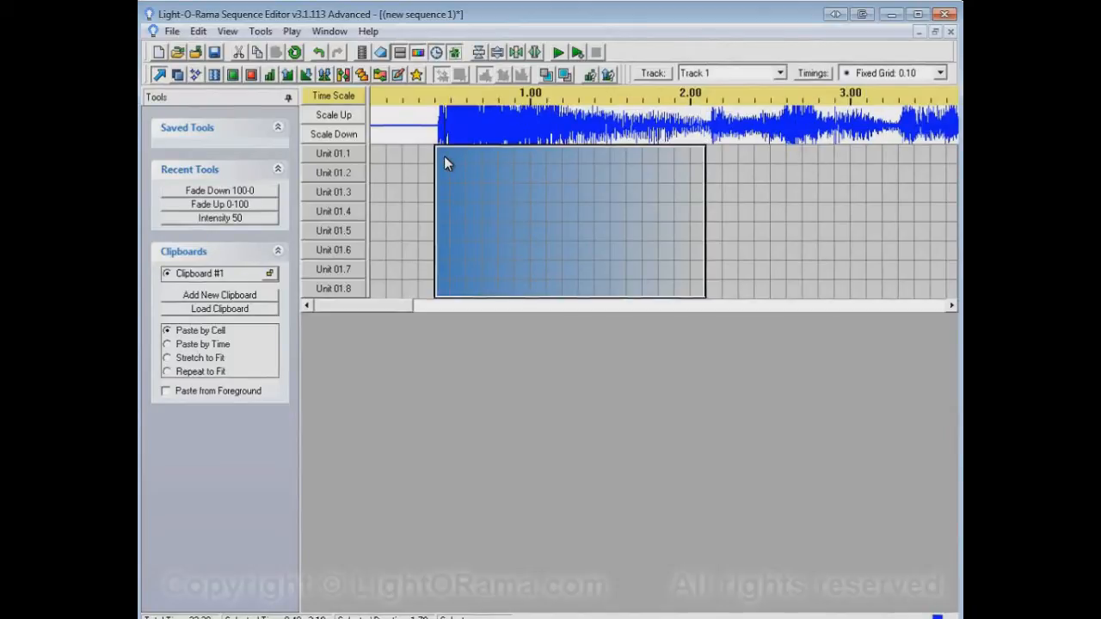
pyautogui.moveTo(456, 166)
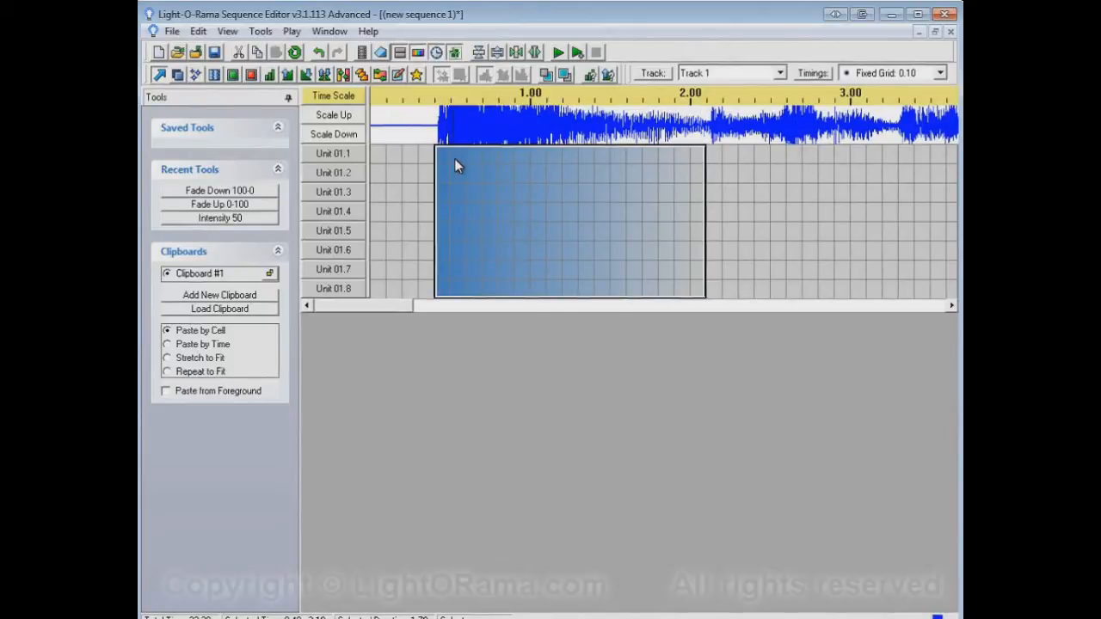
pyautogui.moveTo(705, 165)
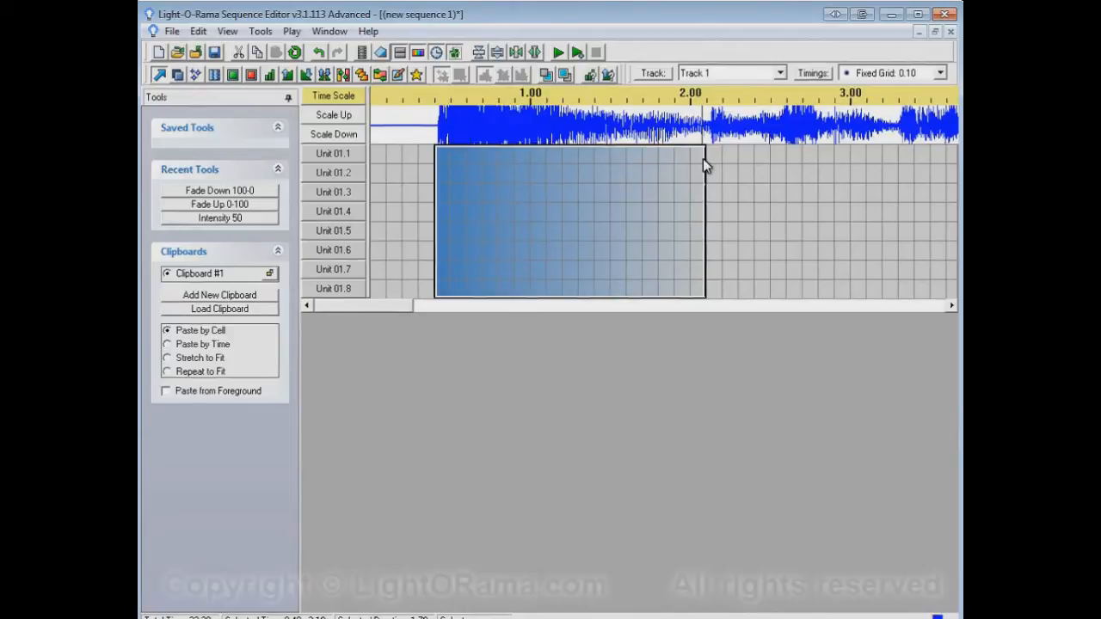
pyautogui.moveTo(615, 166)
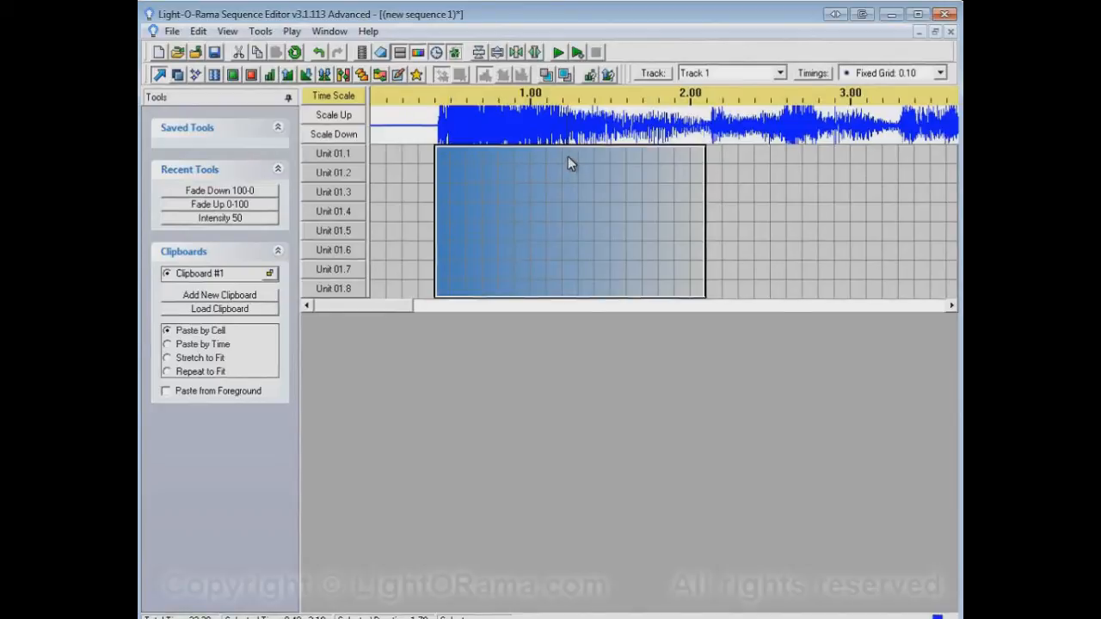
pyautogui.moveTo(682, 164)
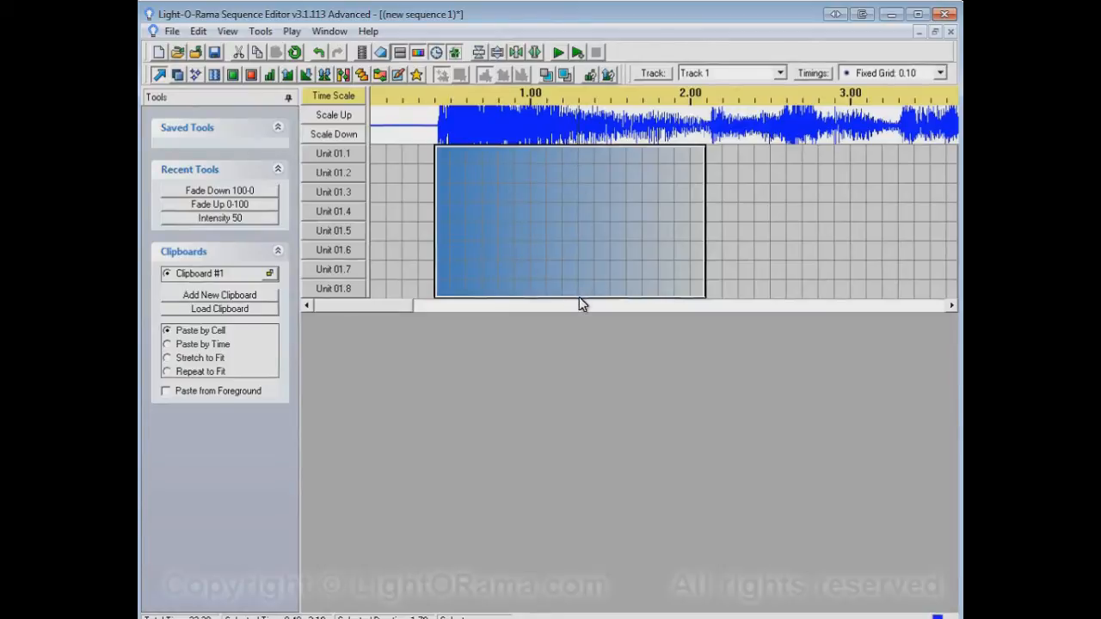
pyautogui.moveTo(602, 358)
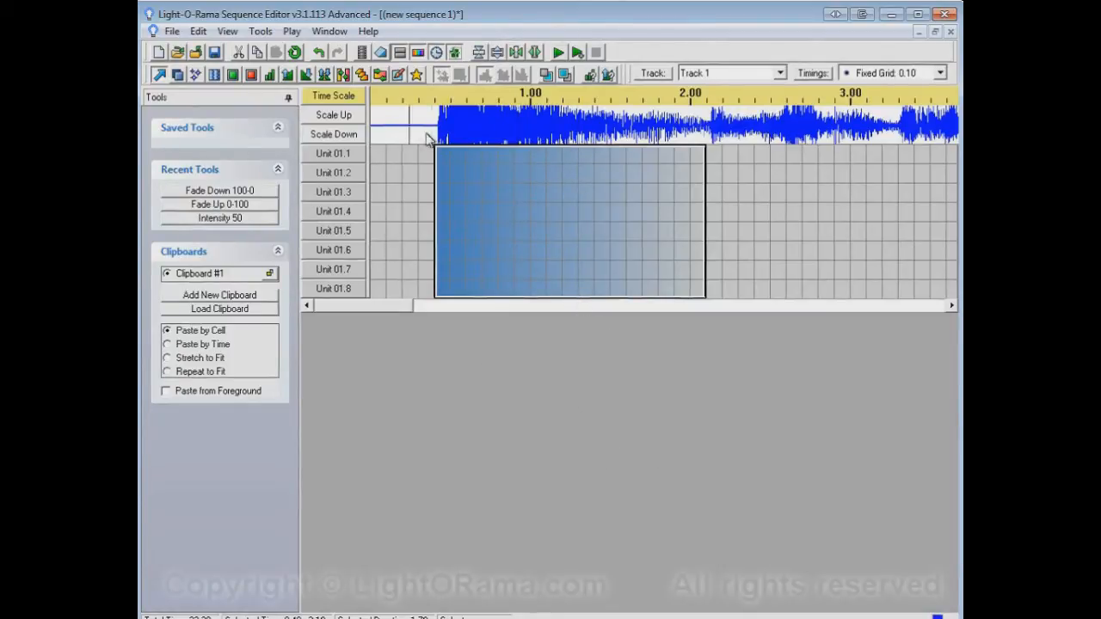
pyautogui.moveTo(409, 282)
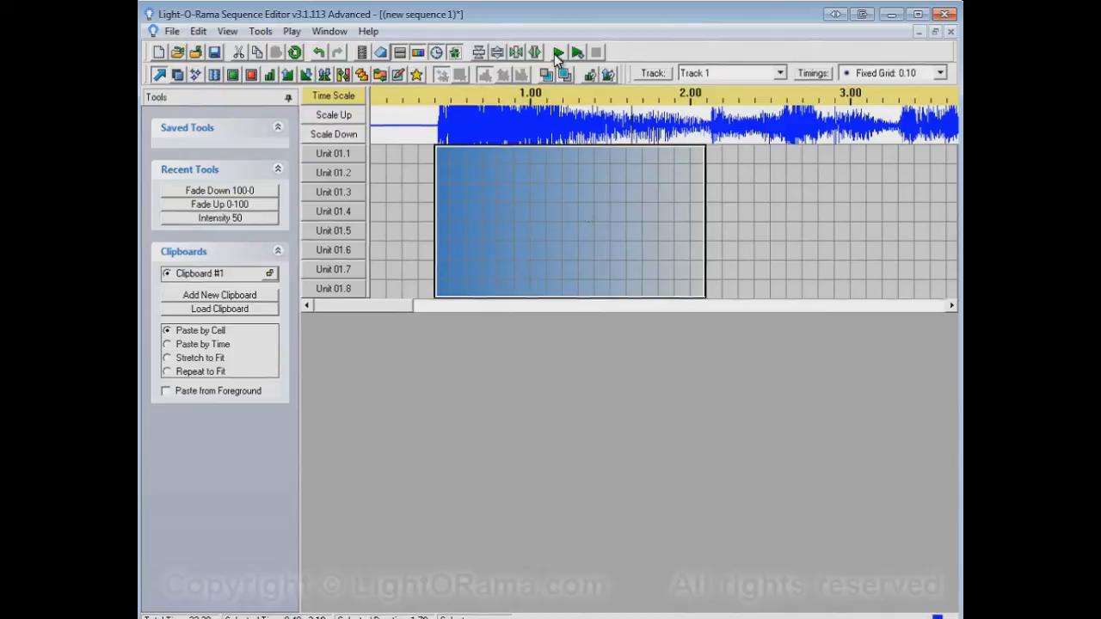
# Step: Play the sequence start to preview the fade-down, then stop playback
pyautogui.click(556, 53)
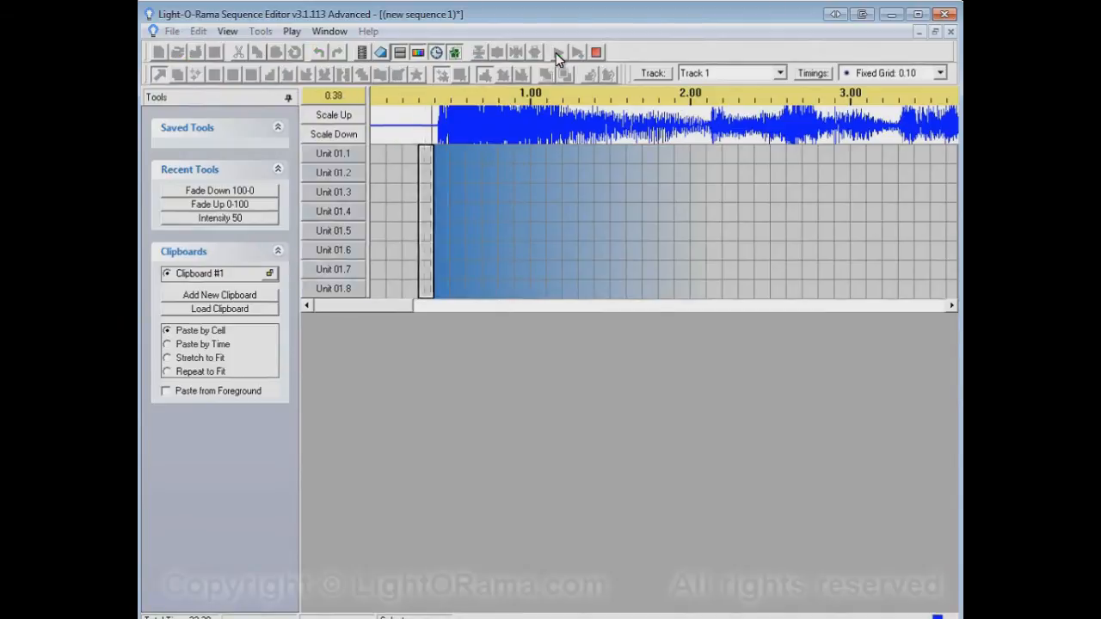
pyautogui.click(595, 52)
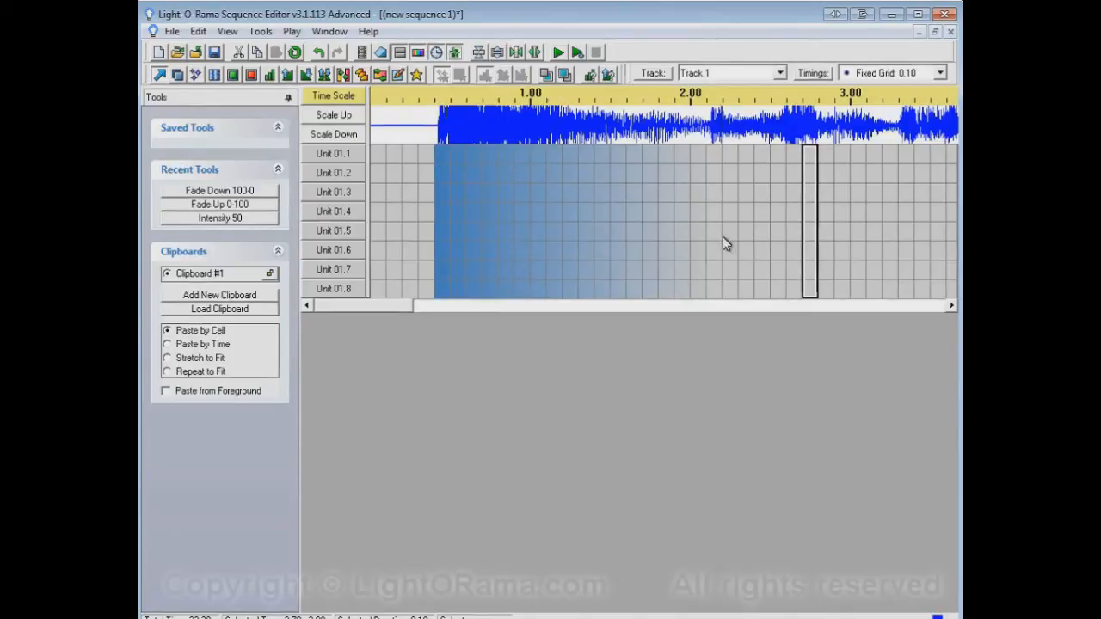
pyautogui.moveTo(752, 386)
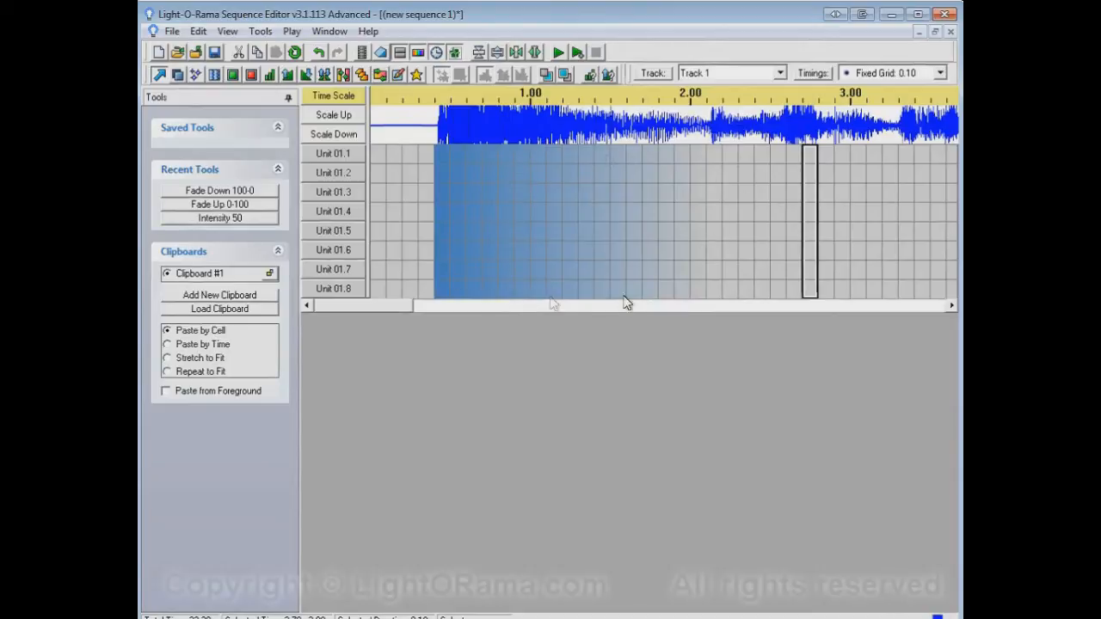
pyautogui.moveTo(473, 180)
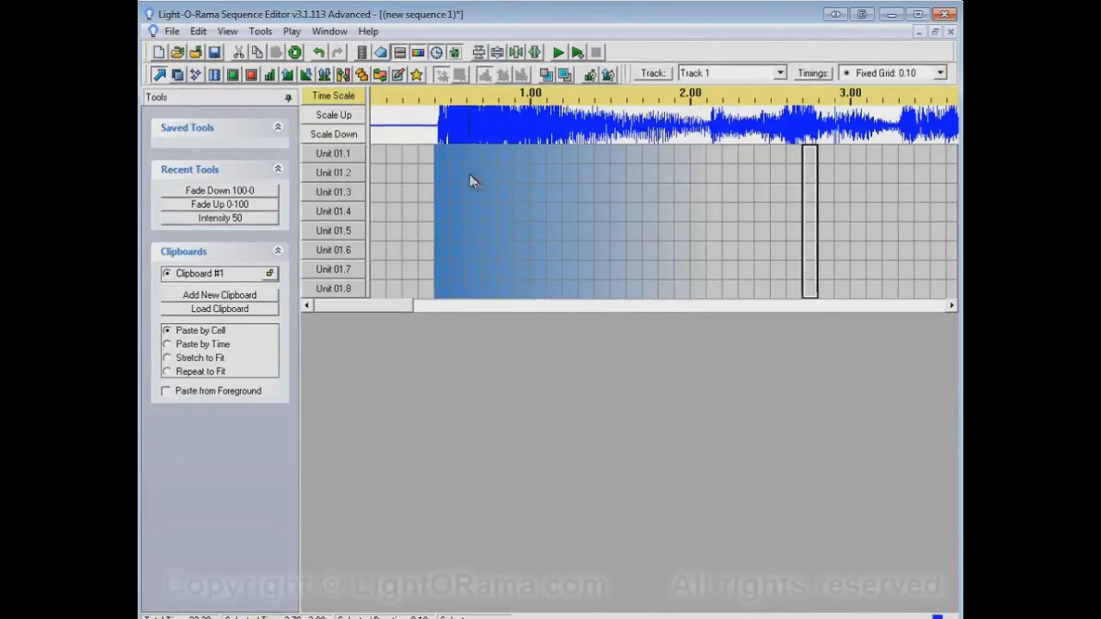
pyautogui.moveTo(501, 168)
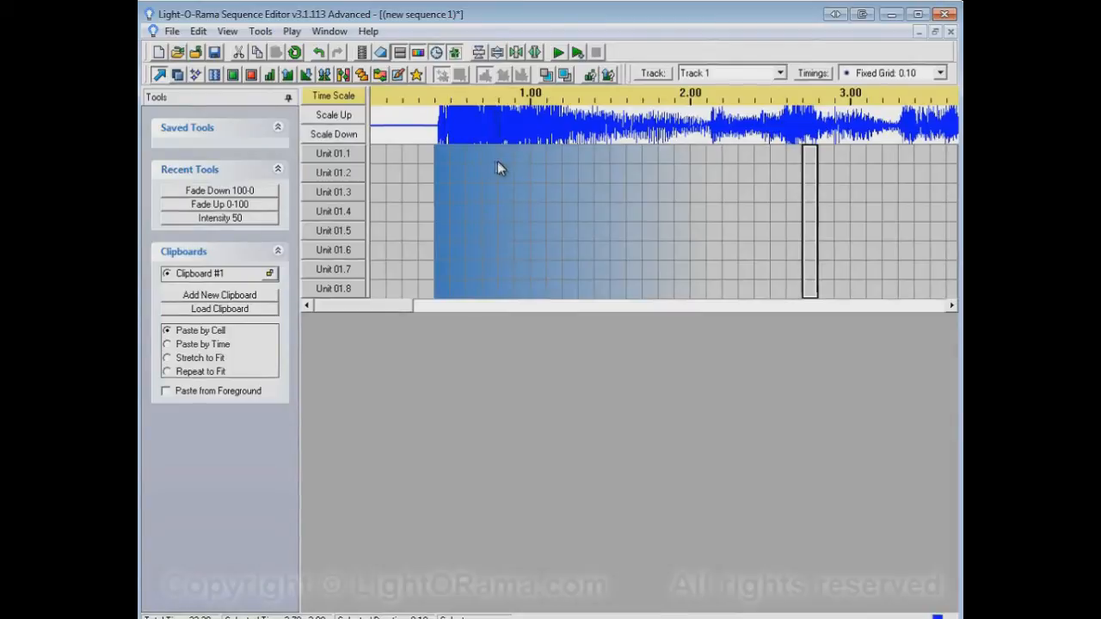
pyautogui.moveTo(669, 166)
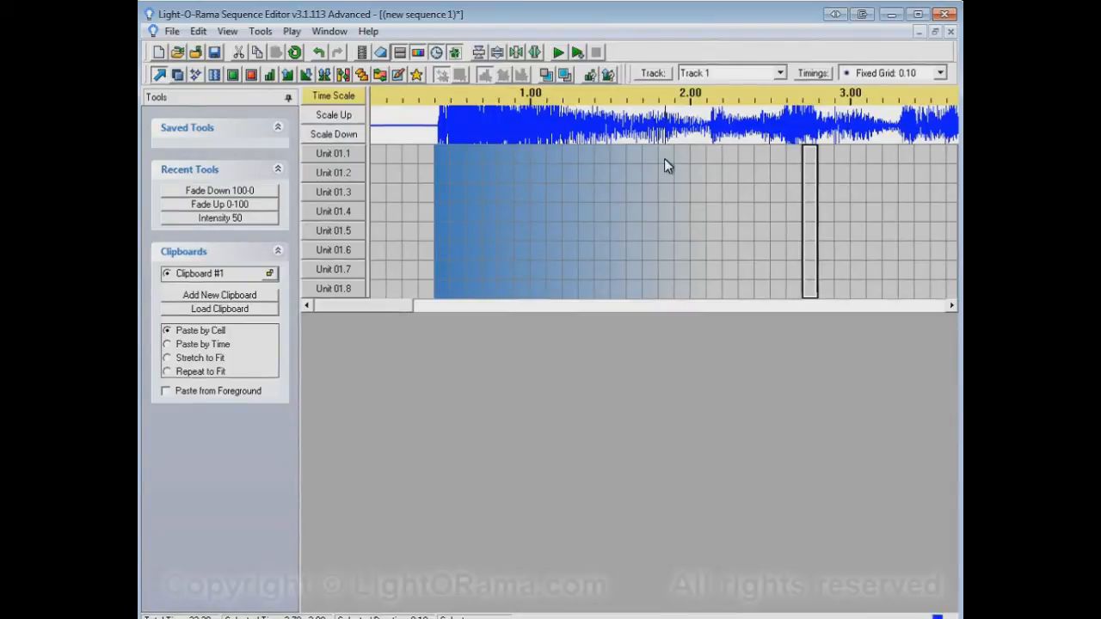
pyautogui.moveTo(639, 384)
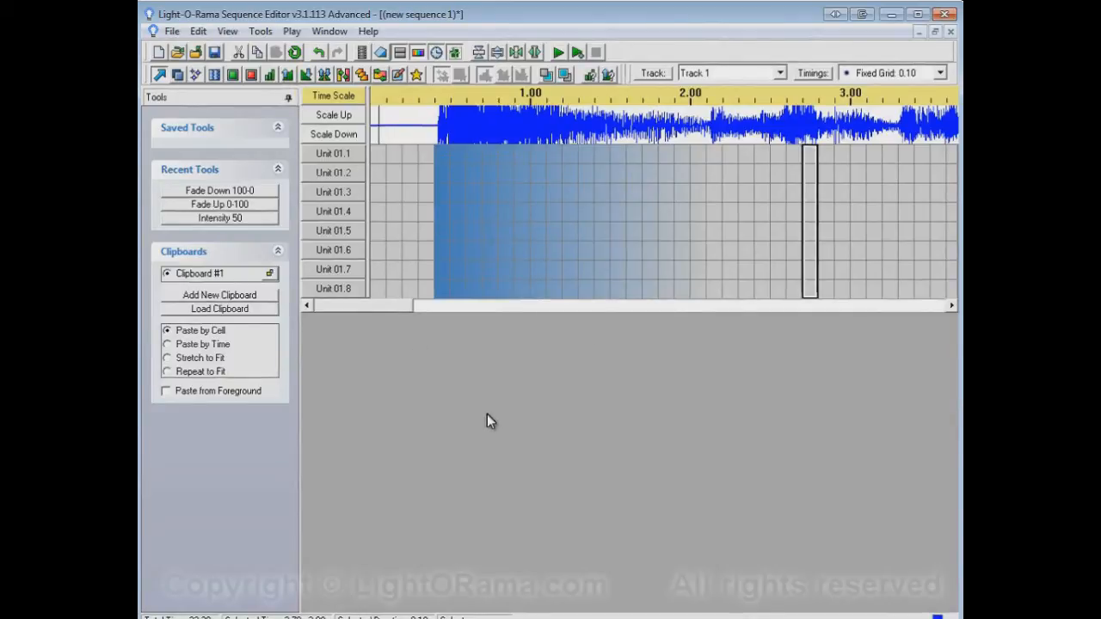
pyautogui.moveTo(486, 417)
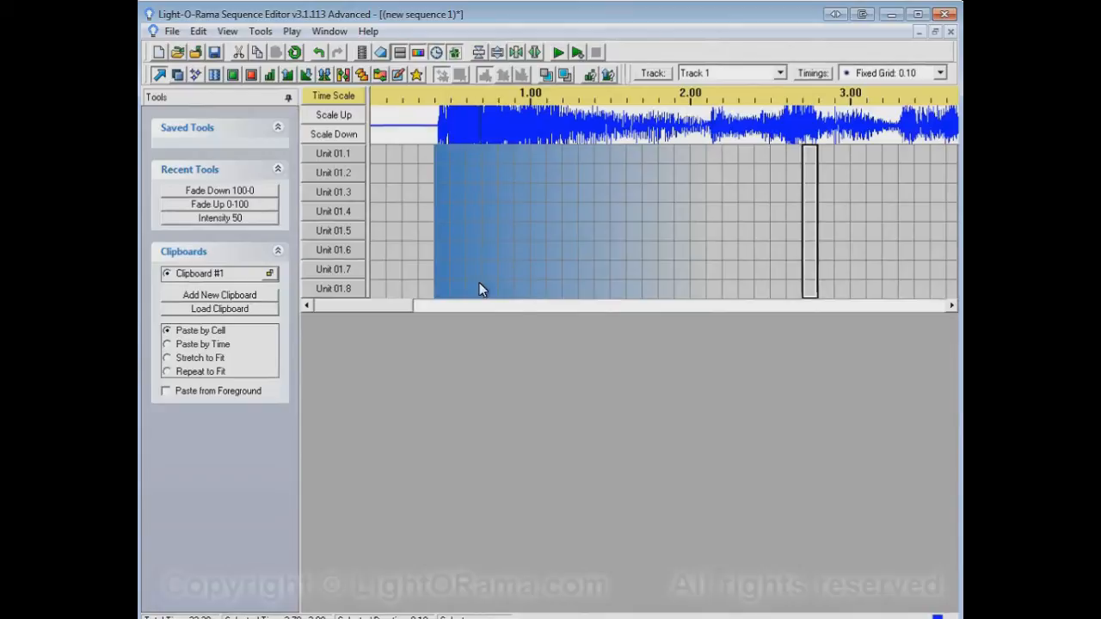
pyautogui.moveTo(421, 198)
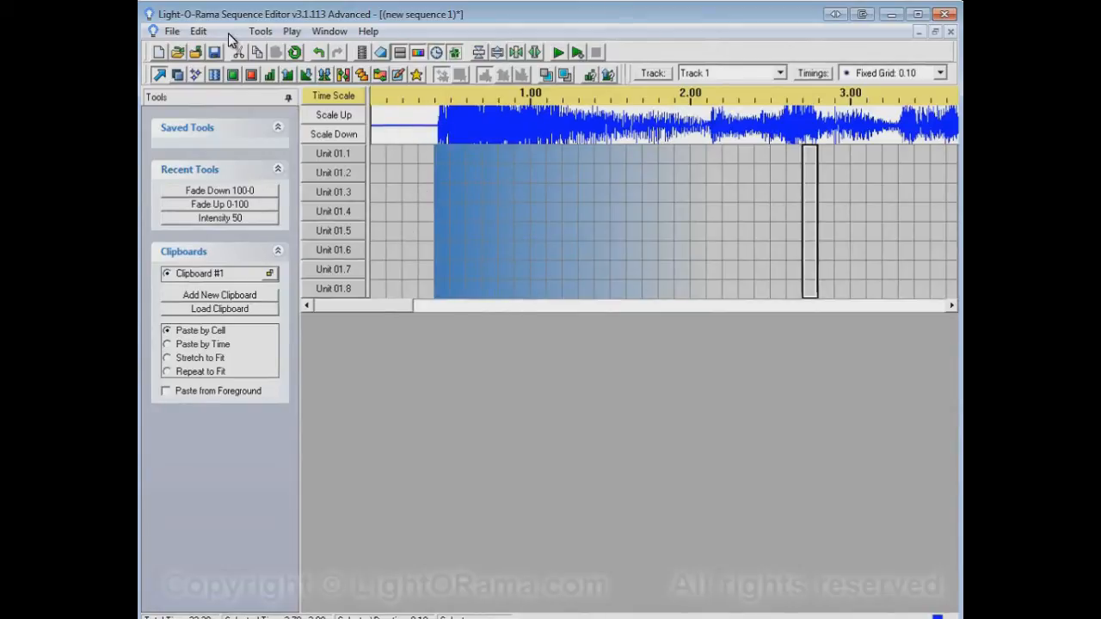
# Step: Switch the View menu's fade display to As Ramps
pyautogui.click(227, 31)
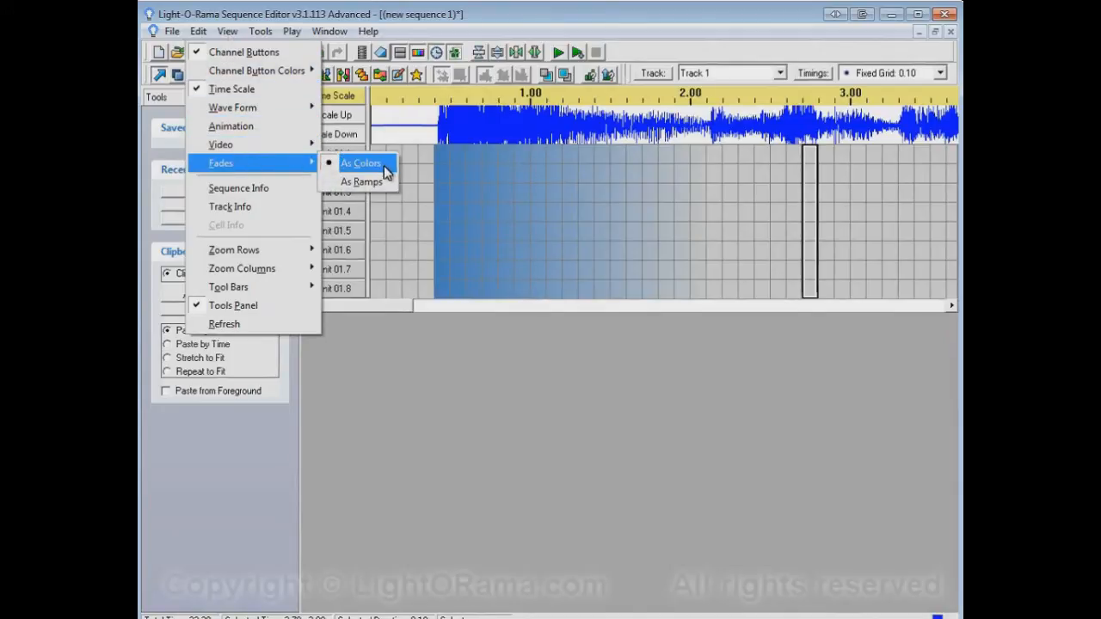
pyautogui.moveTo(361, 181)
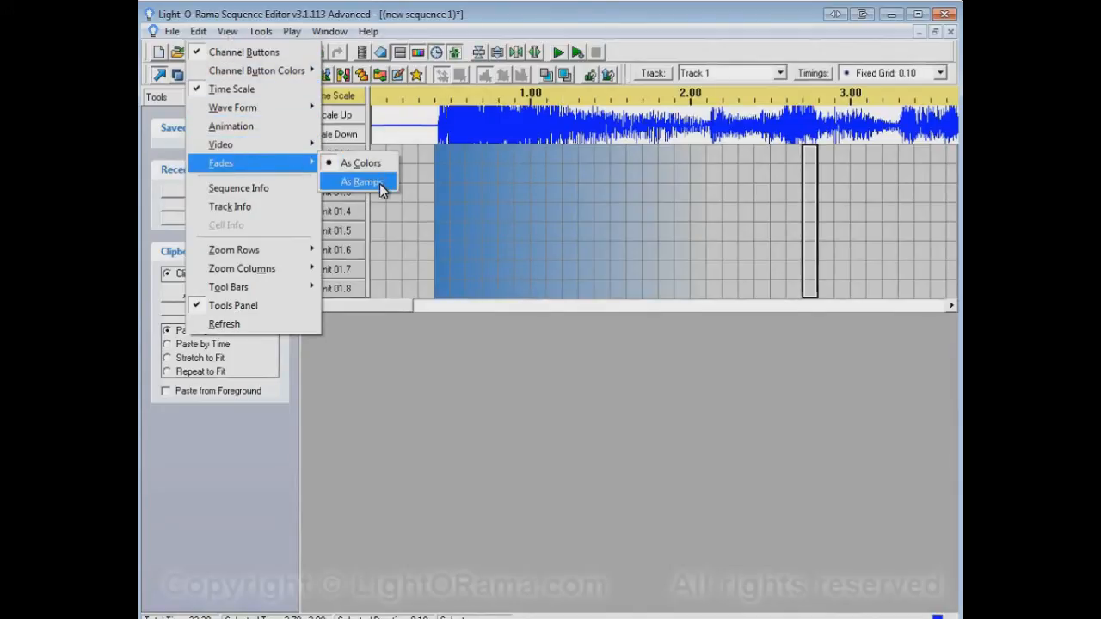
pyautogui.click(362, 182)
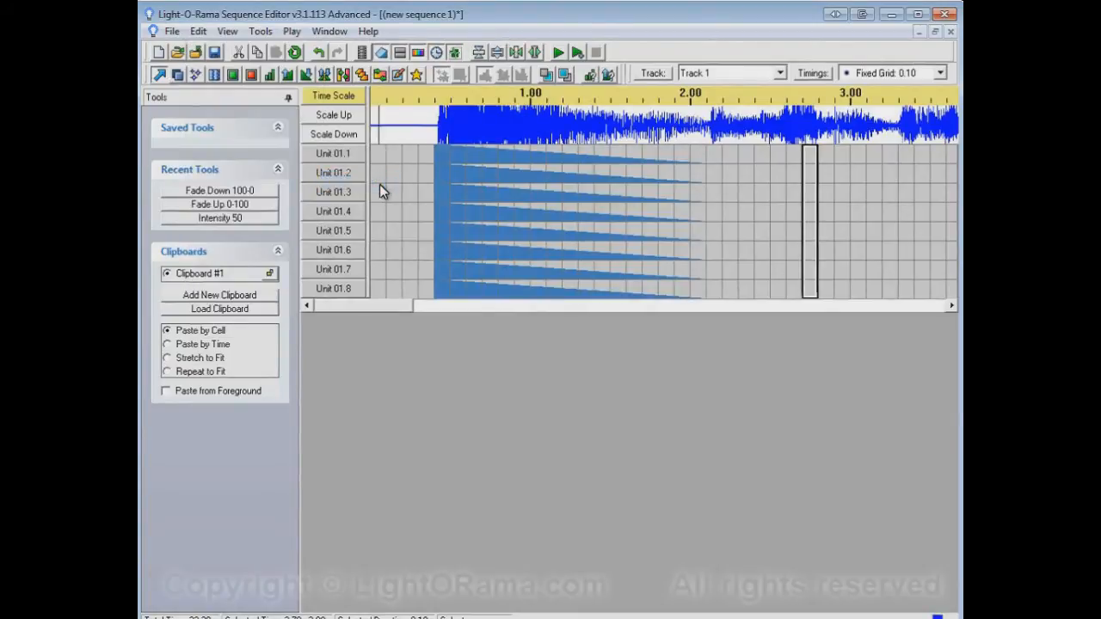
pyautogui.moveTo(439, 162)
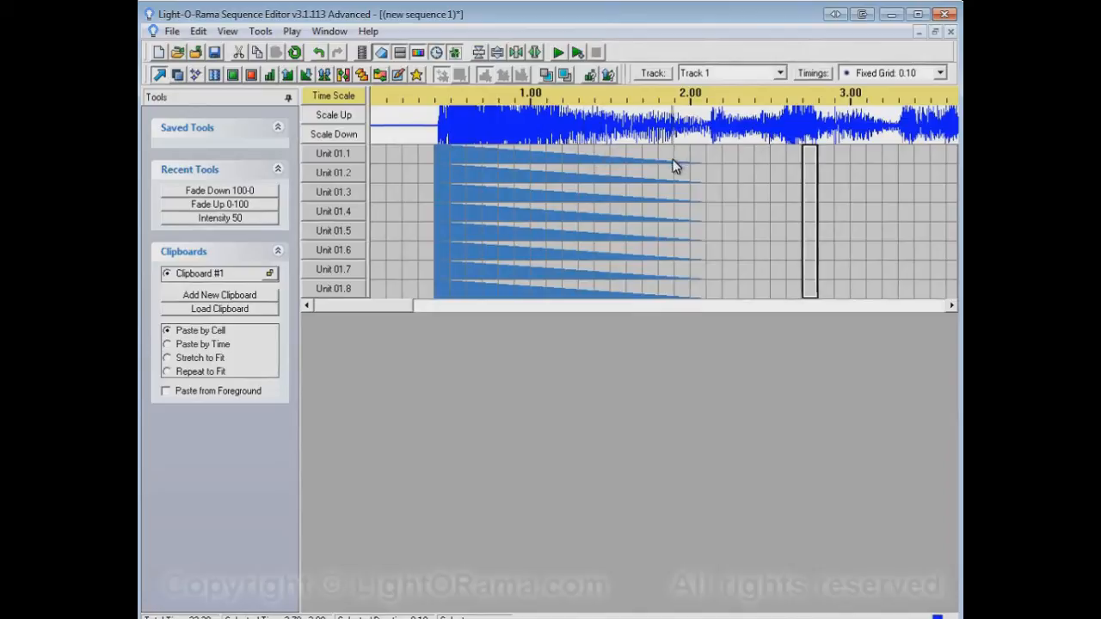
pyautogui.moveTo(572, 155)
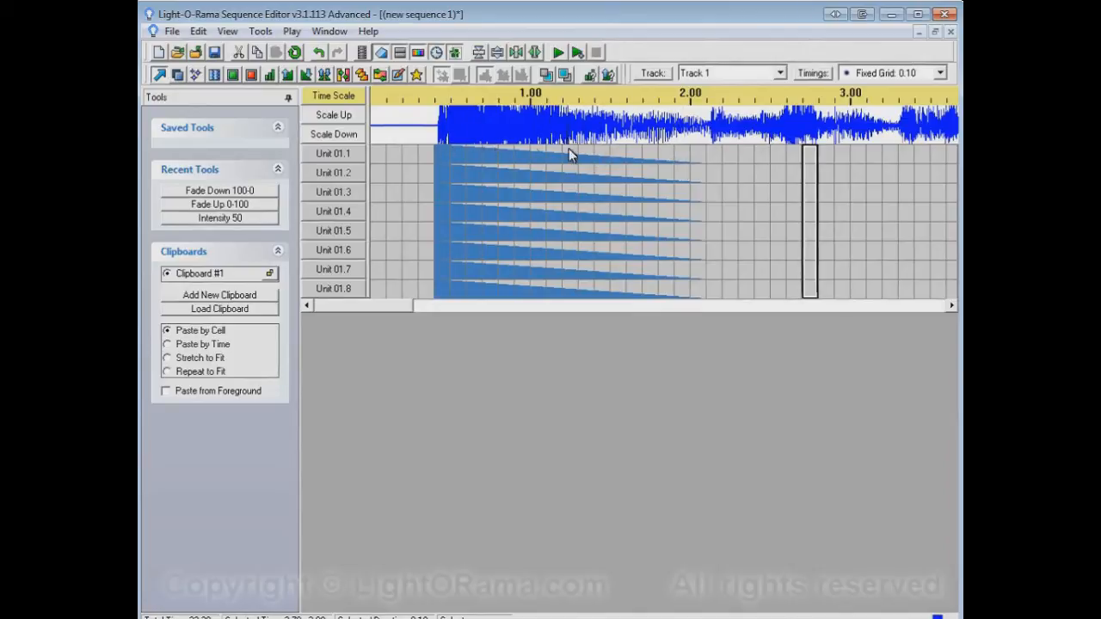
pyautogui.moveTo(447, 153)
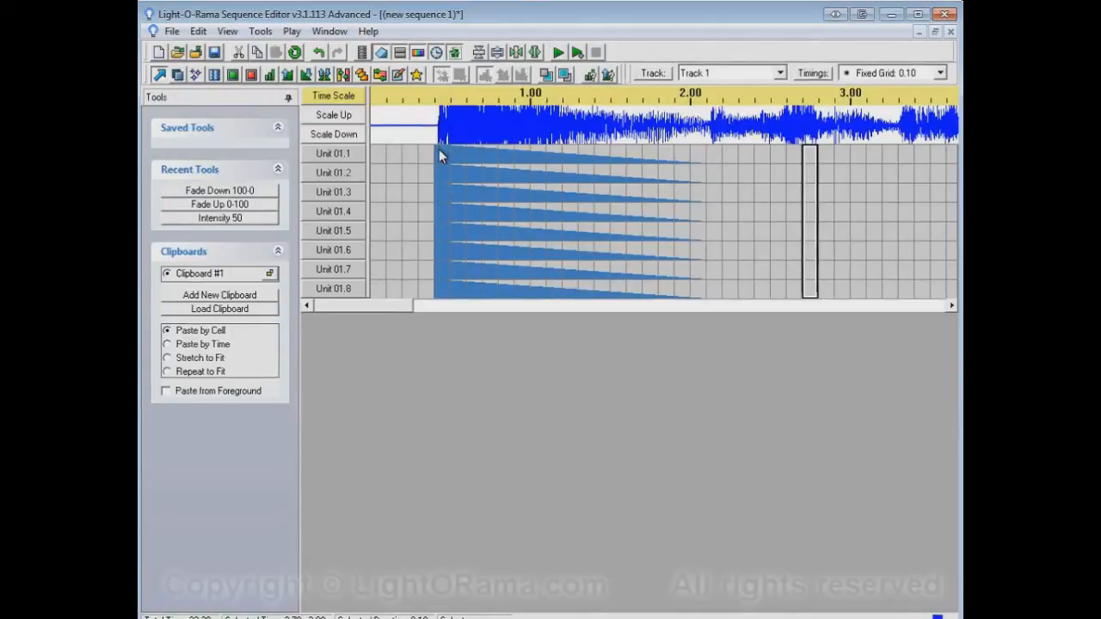
pyautogui.moveTo(444, 143)
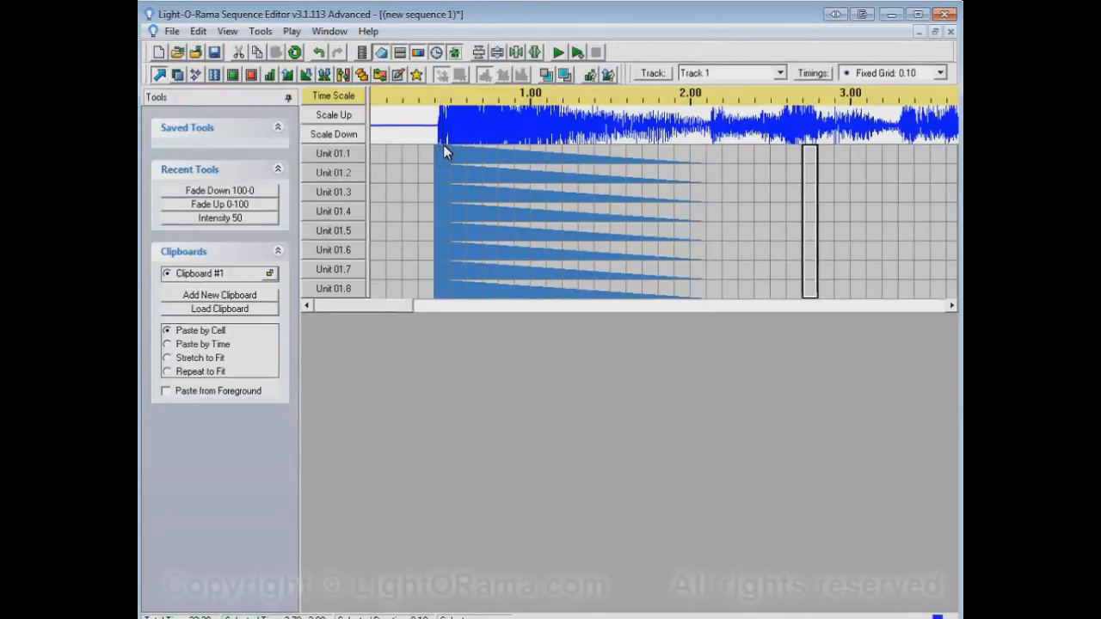
pyautogui.moveTo(503, 157)
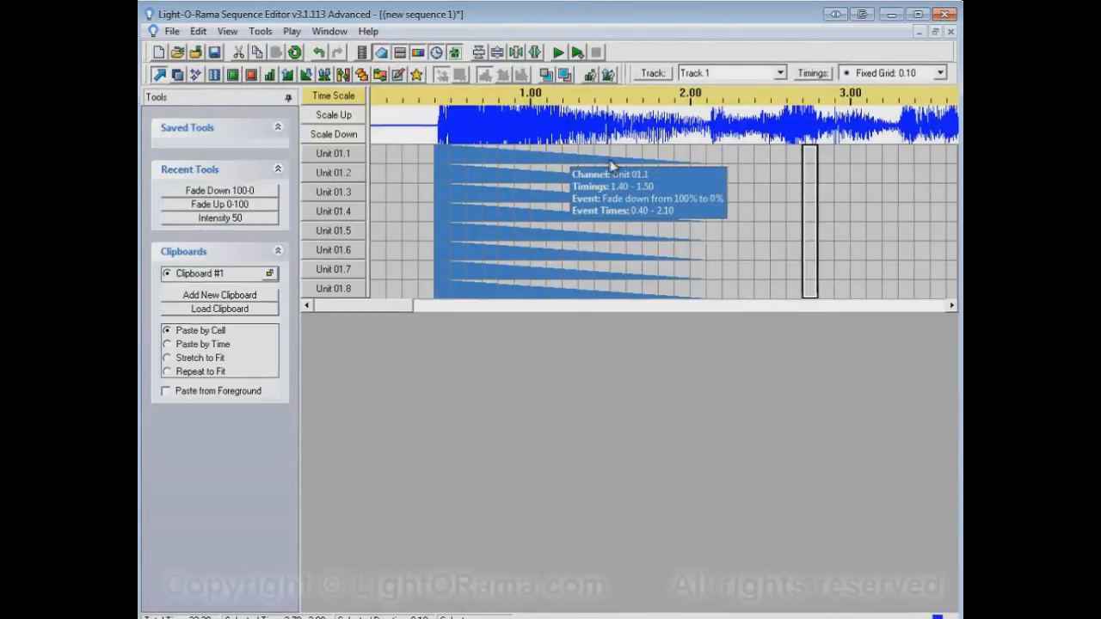
pyautogui.moveTo(709, 169)
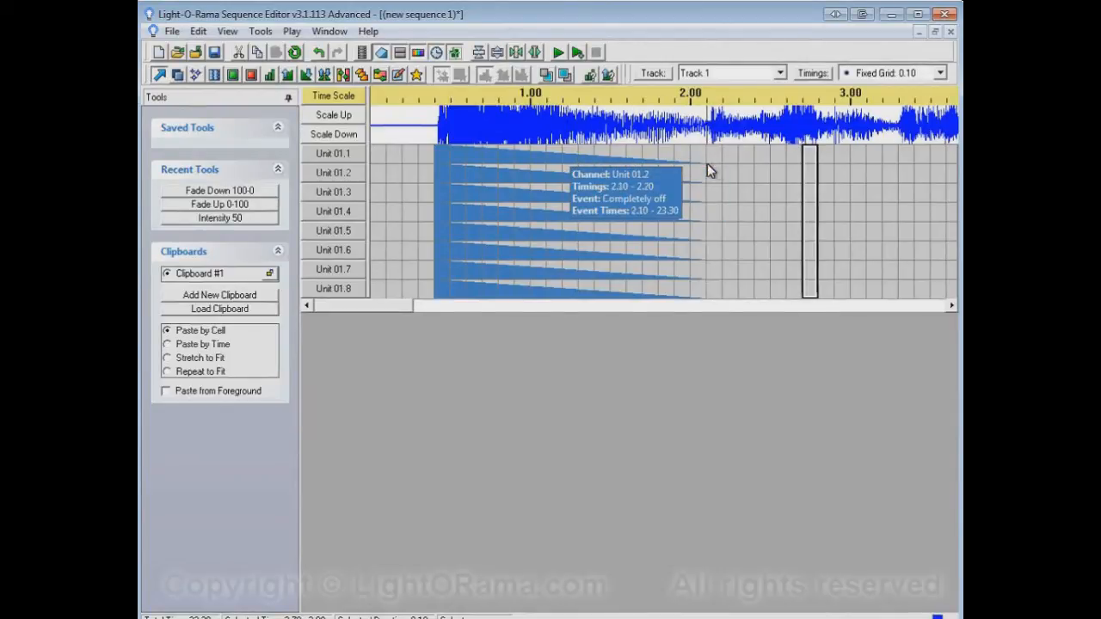
pyautogui.moveTo(701, 232)
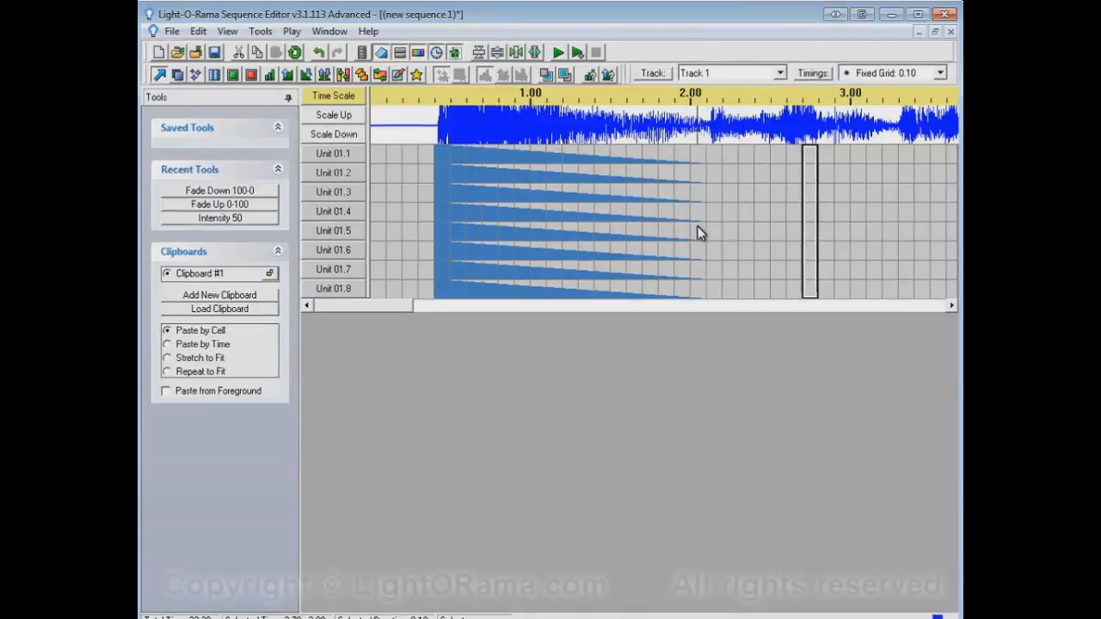
pyautogui.moveTo(637, 453)
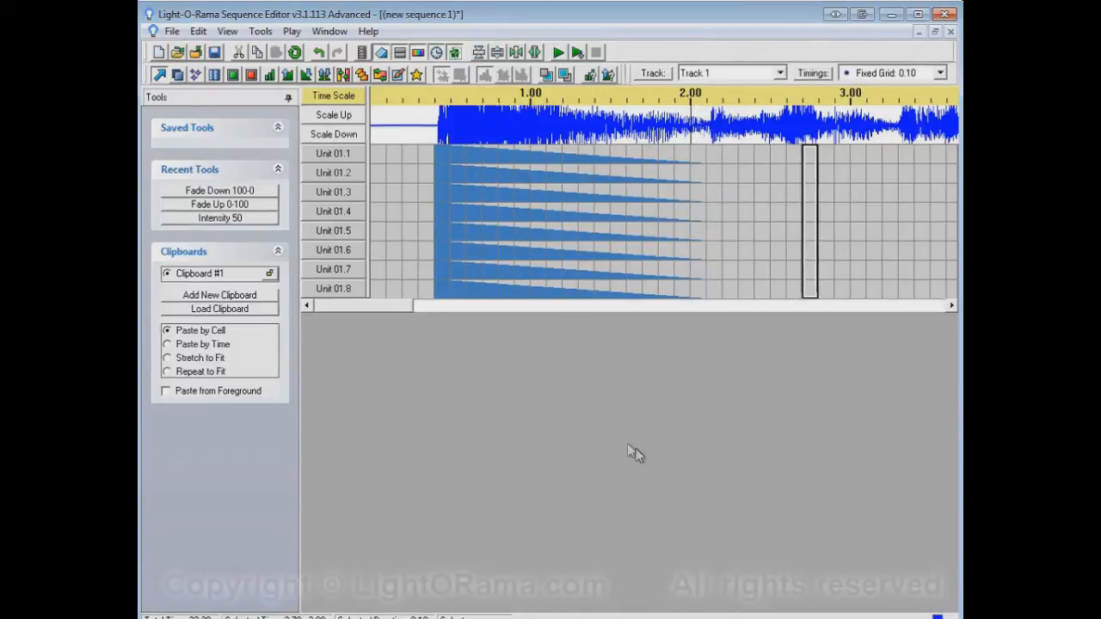
# Step: Open and dismiss the View menu, keeping the eight-channel fade shown as ramps
pyautogui.click(227, 31)
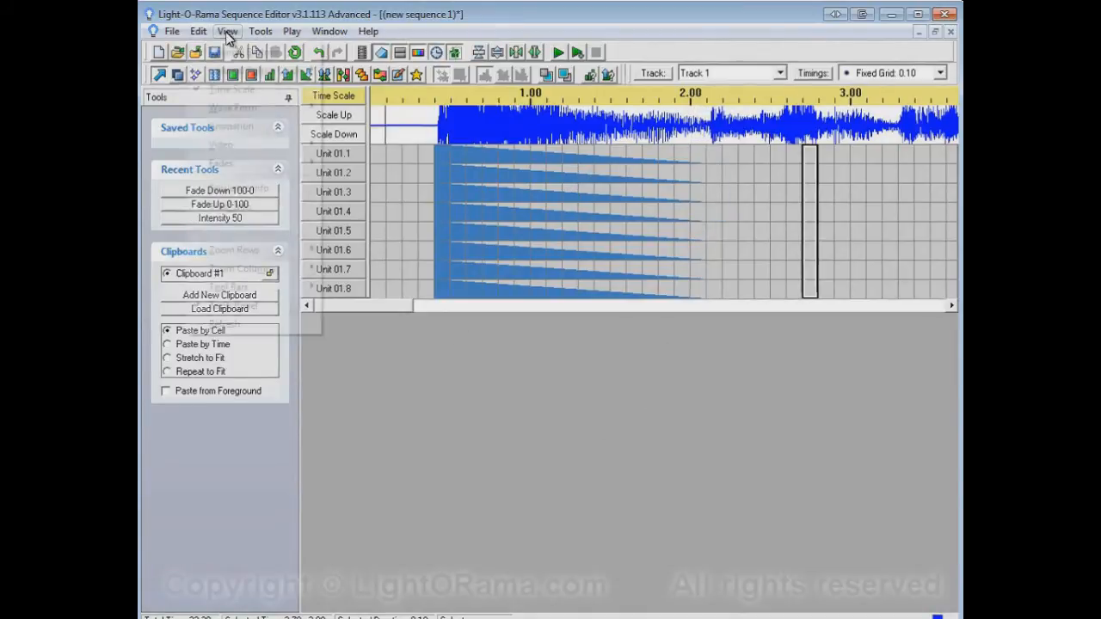
pyautogui.click(227, 31)
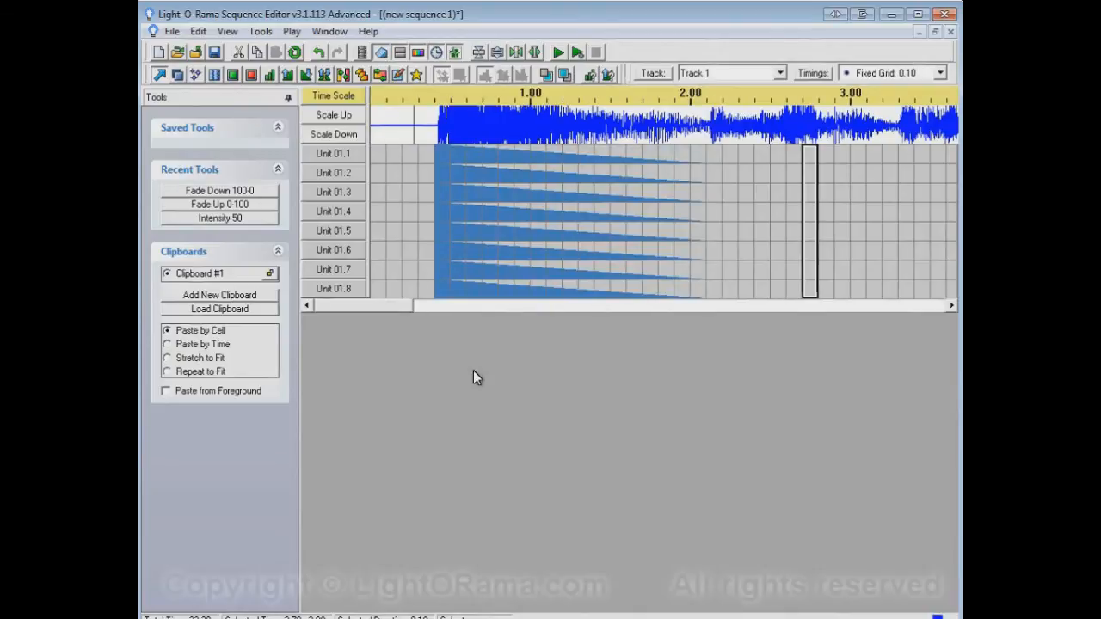
pyautogui.moveTo(488, 374)
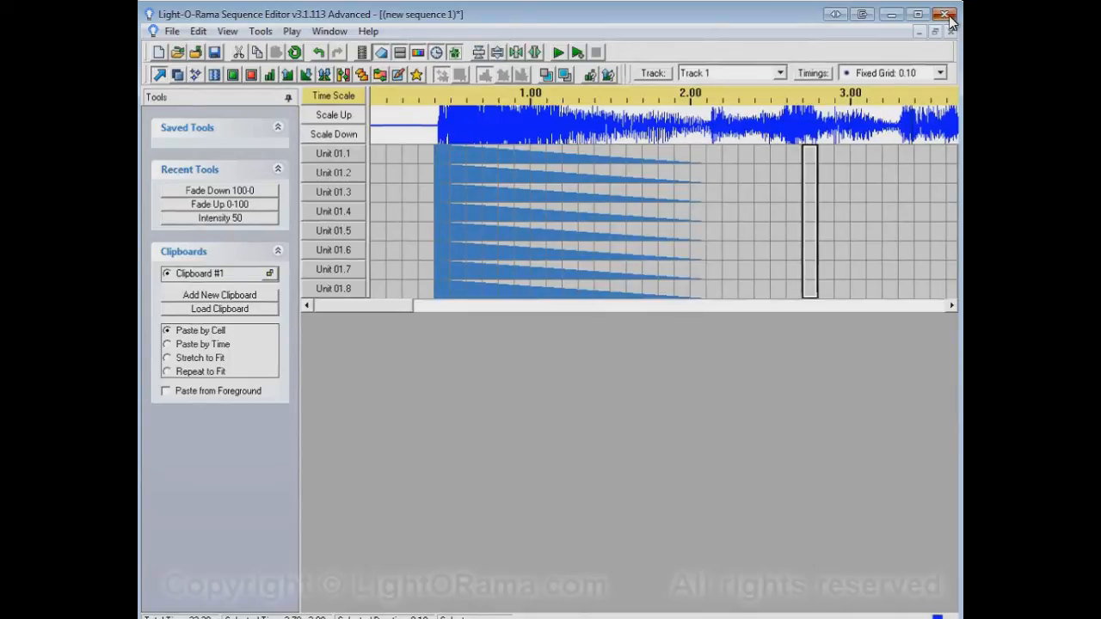
# Step: Close the sequence without saving and cancel the startup sequence chooser
pyautogui.click(944, 14)
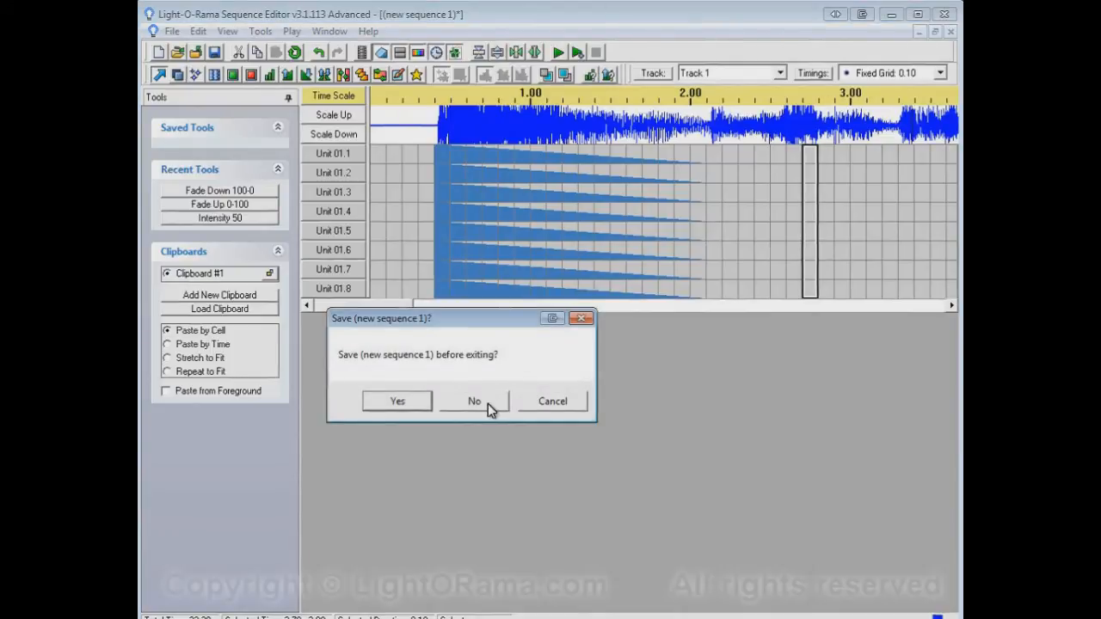
pyautogui.click(474, 400)
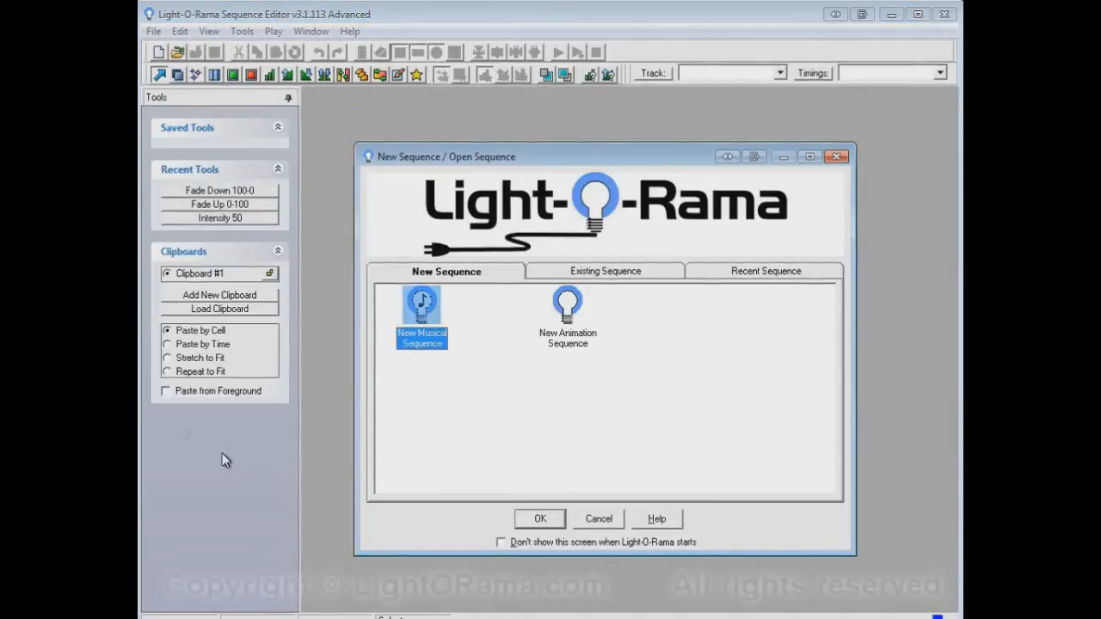
pyautogui.click(597, 519)
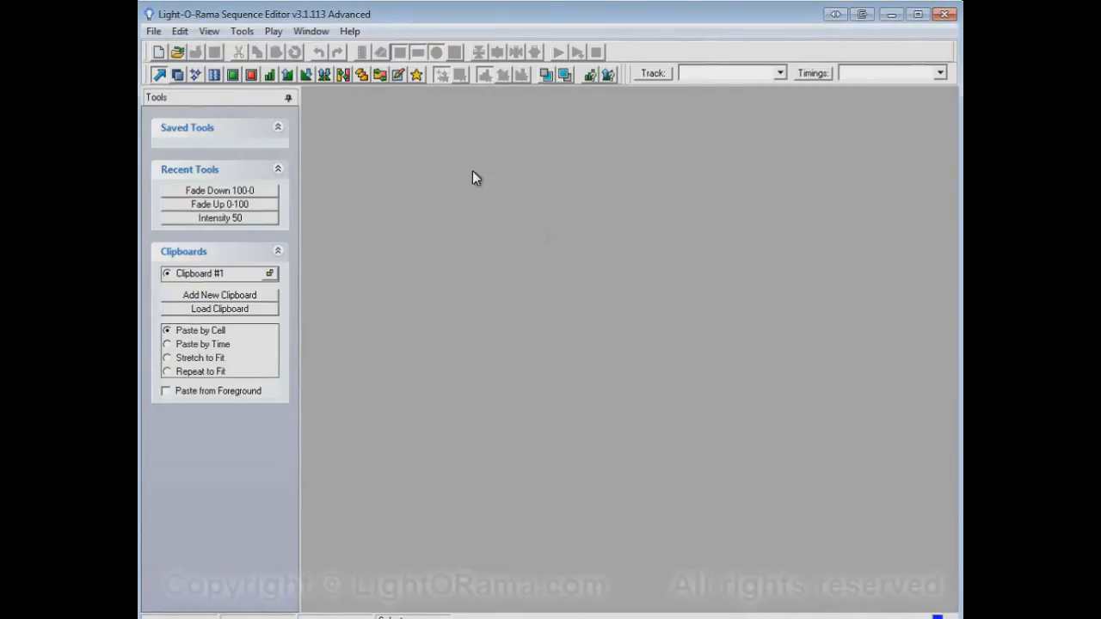
pyautogui.moveTo(219, 60)
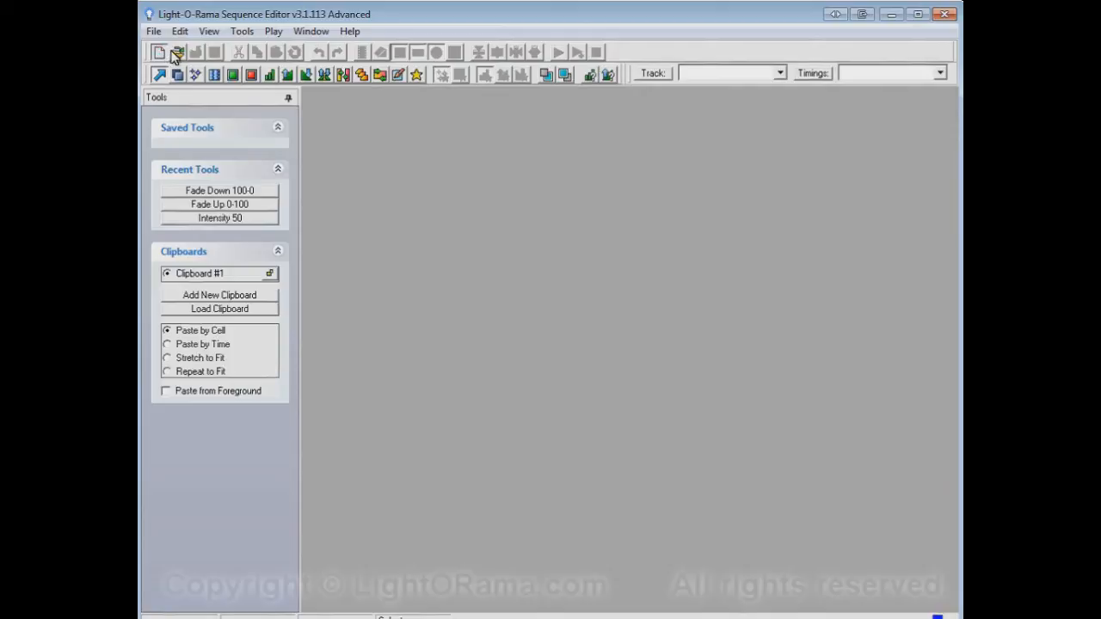
# Step: Create a new Her Majesty musical sequence with eight channels and 0.1-second timing
pyautogui.click(159, 53)
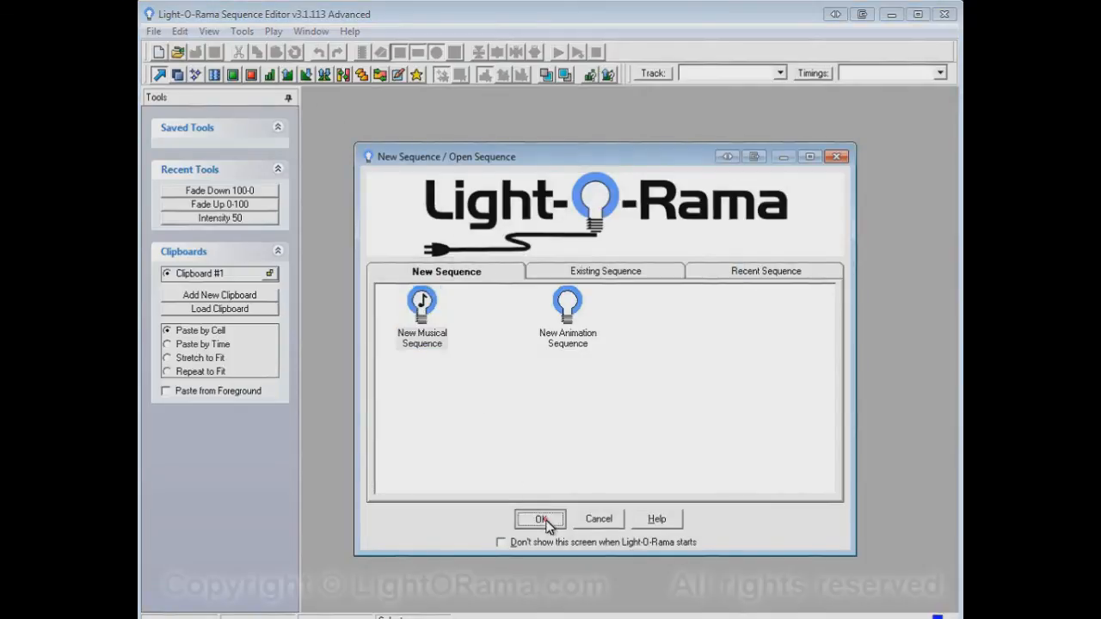
pyautogui.click(540, 518)
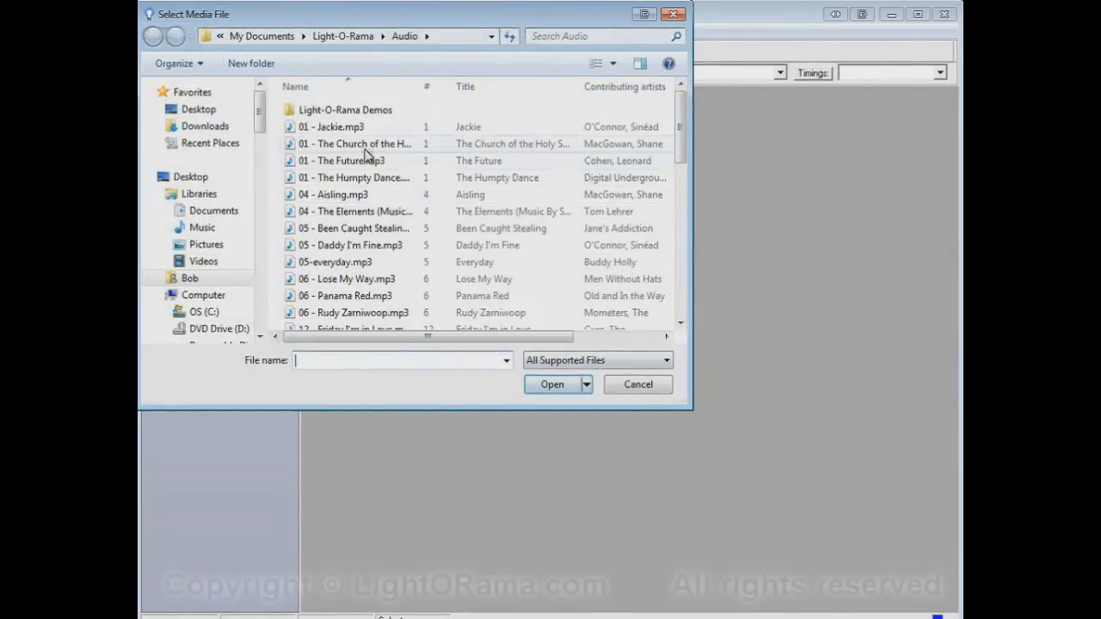
pyautogui.scroll(-3)
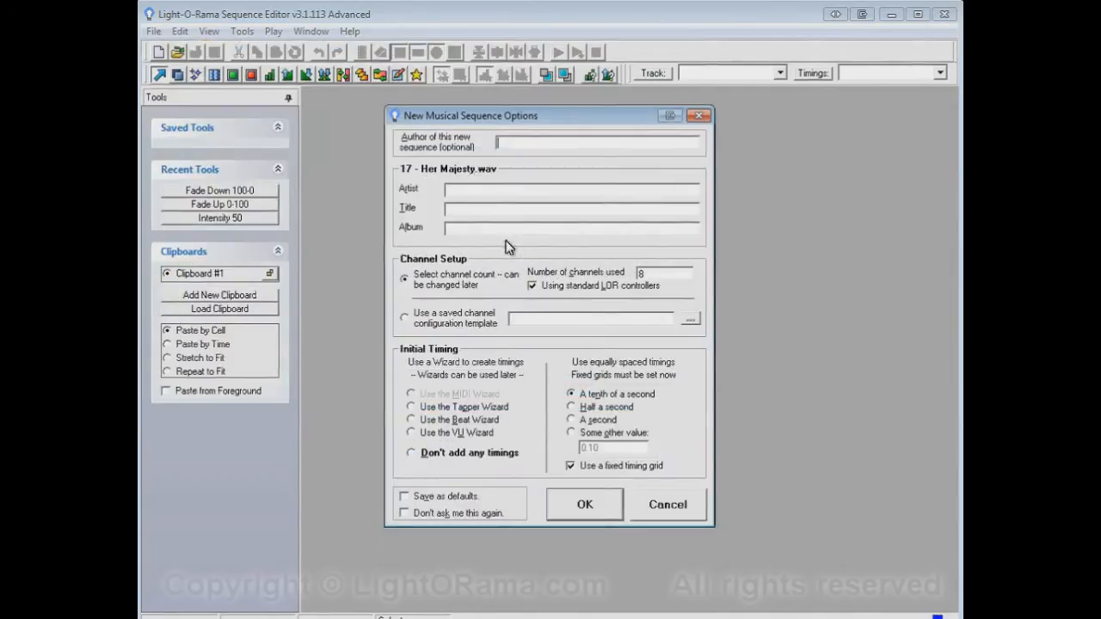
pyautogui.click(584, 504)
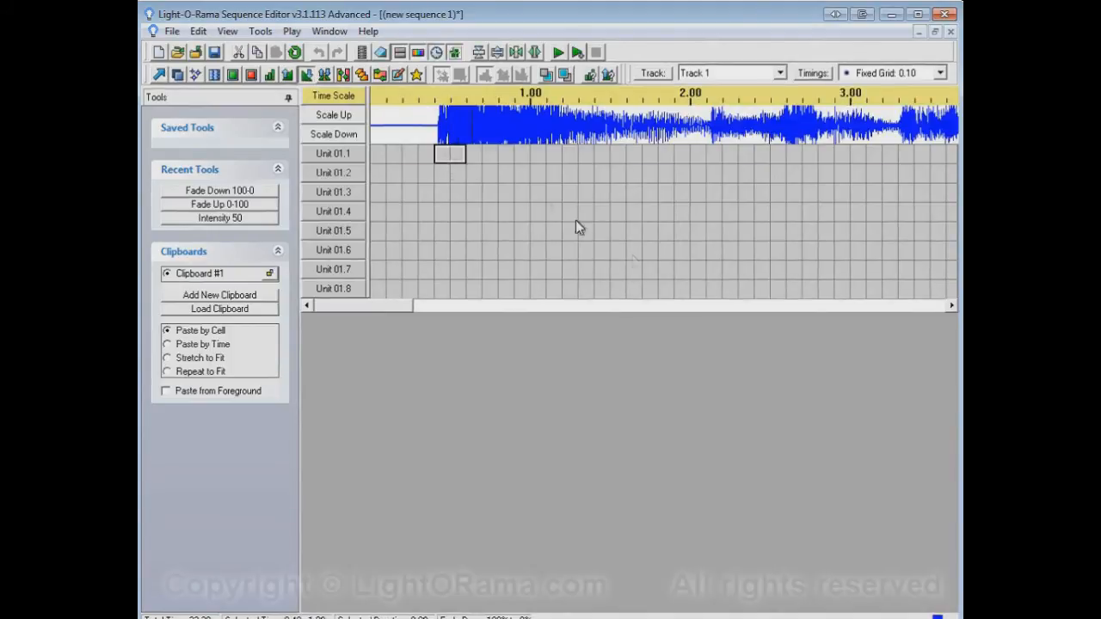
# Step: Select all eight channels from 0.4 to 2.1 seconds for the fade-down
pyautogui.moveTo(439, 151); pyautogui.dragTo(701, 297)
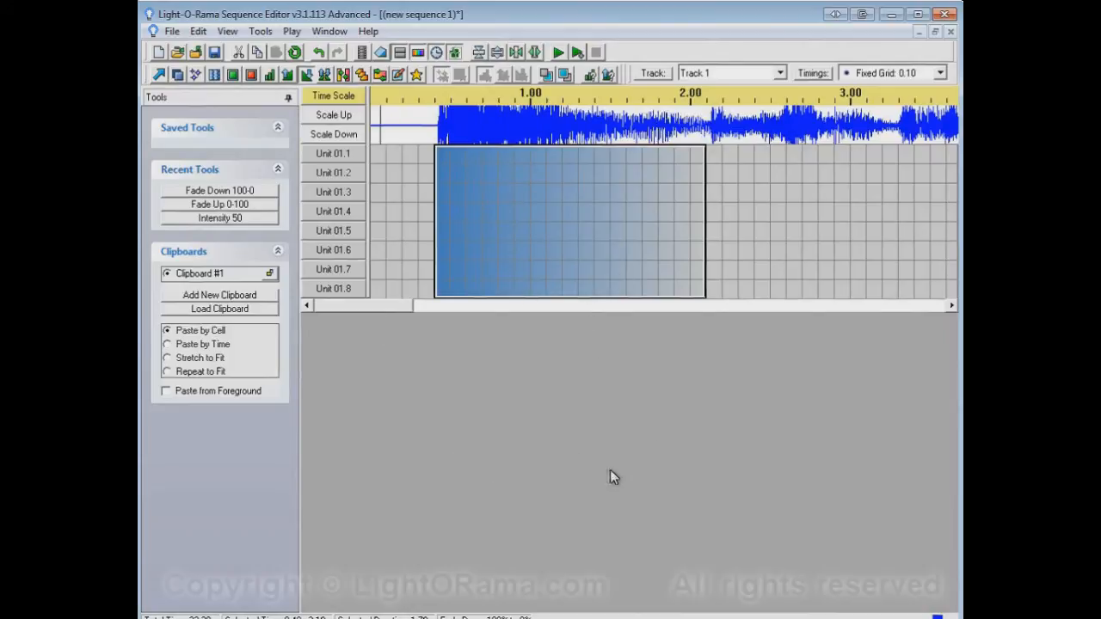
pyautogui.moveTo(608, 477)
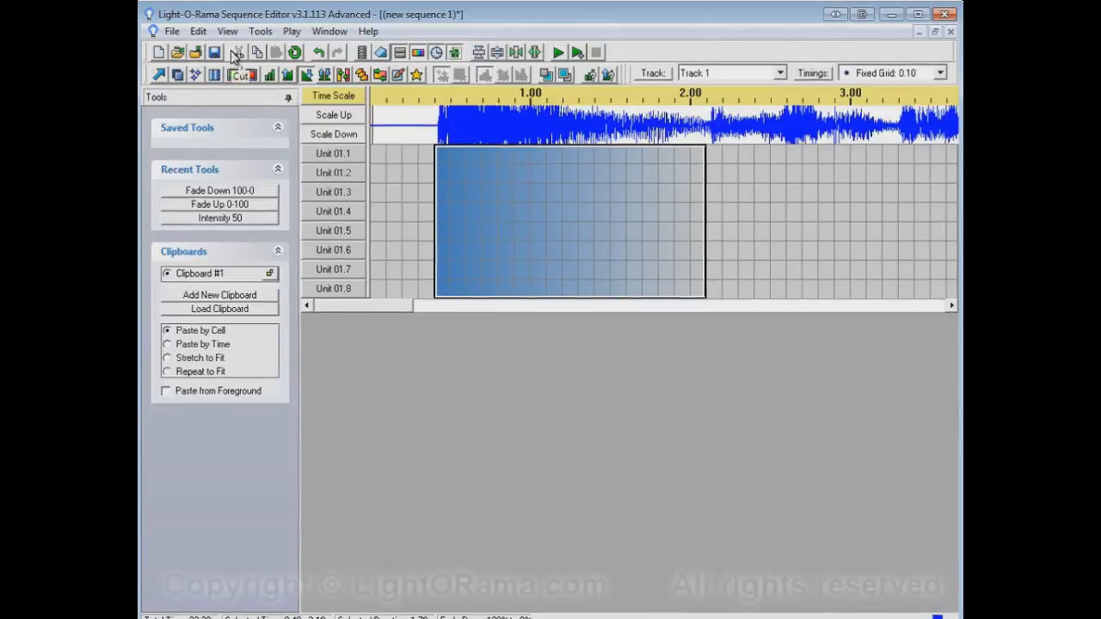
pyautogui.moveTo(199, 31)
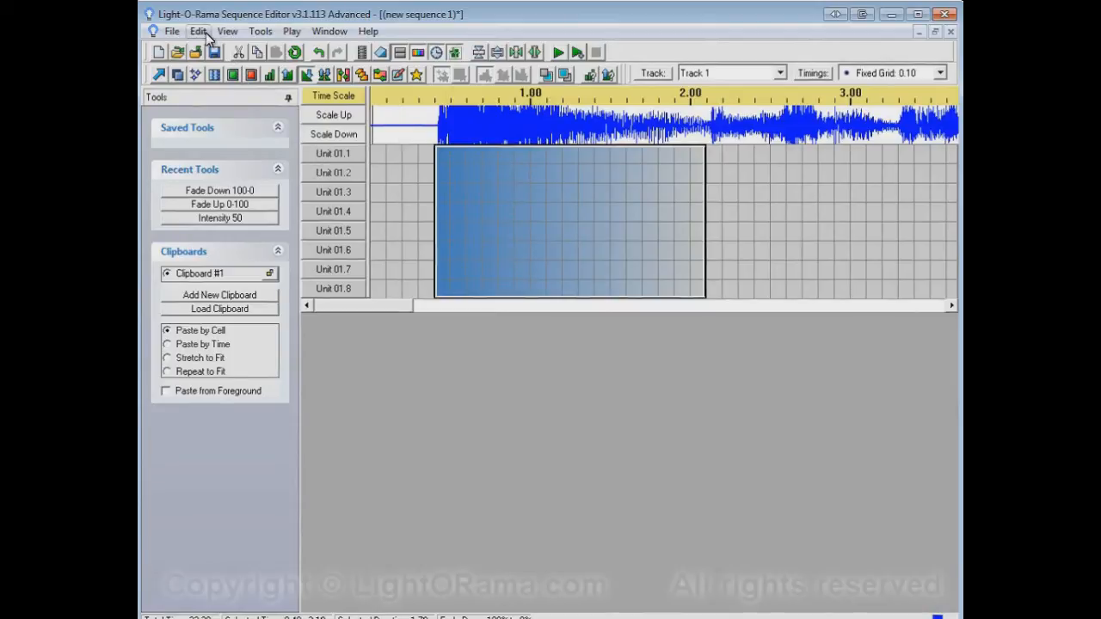
pyautogui.moveTo(454, 54)
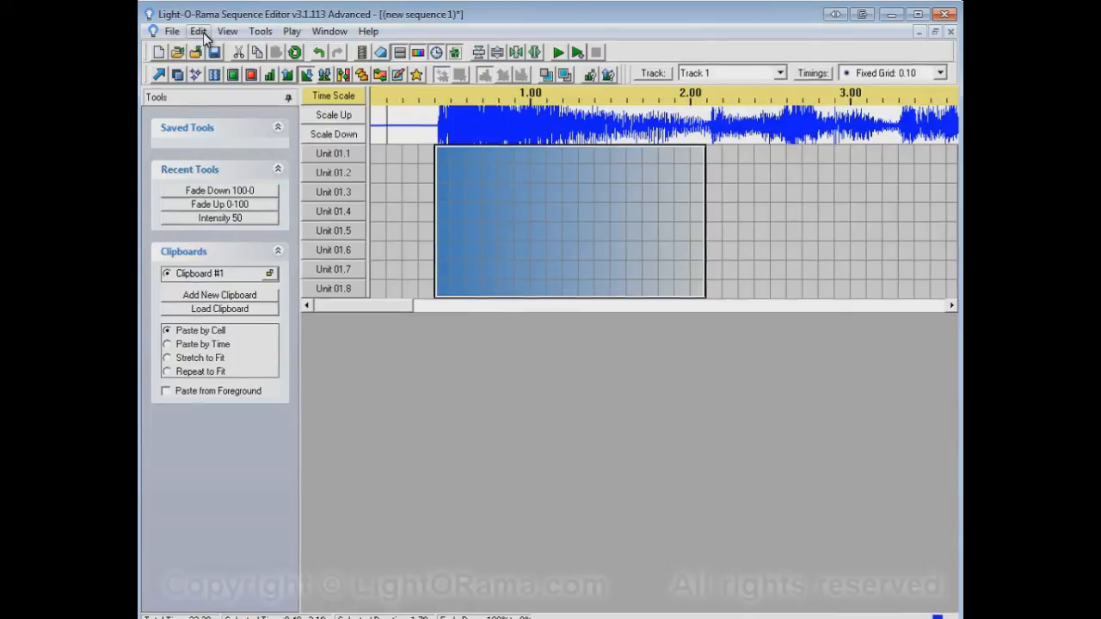
# Step: Turn on View Fades as Ramps by Default in Display Preferences
pyautogui.click(198, 31)
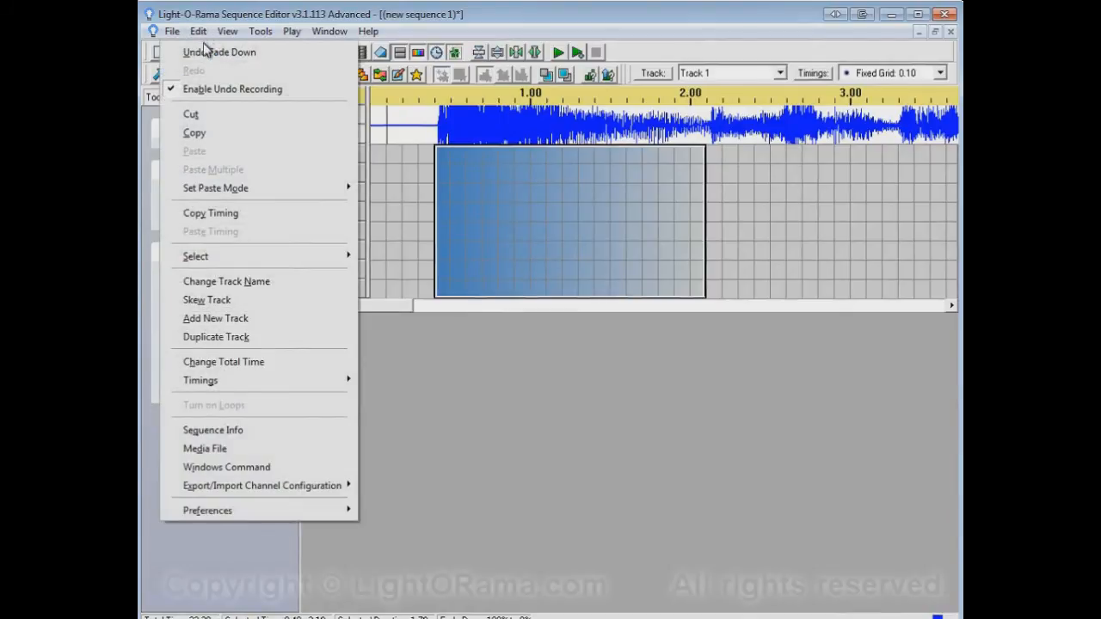
pyautogui.moveTo(207, 510)
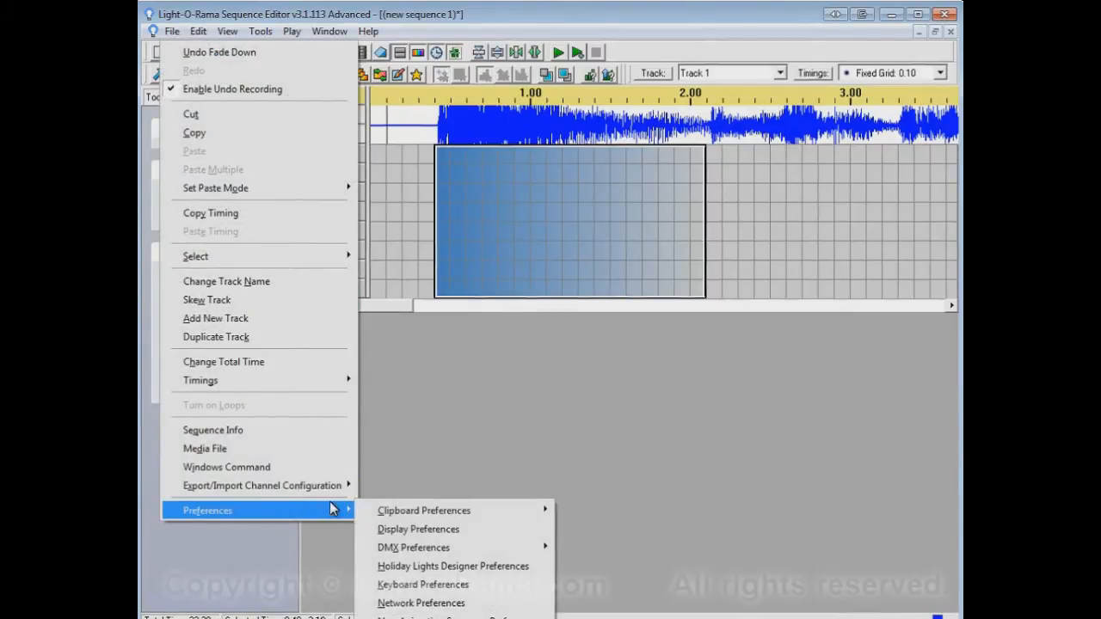
pyautogui.click(418, 529)
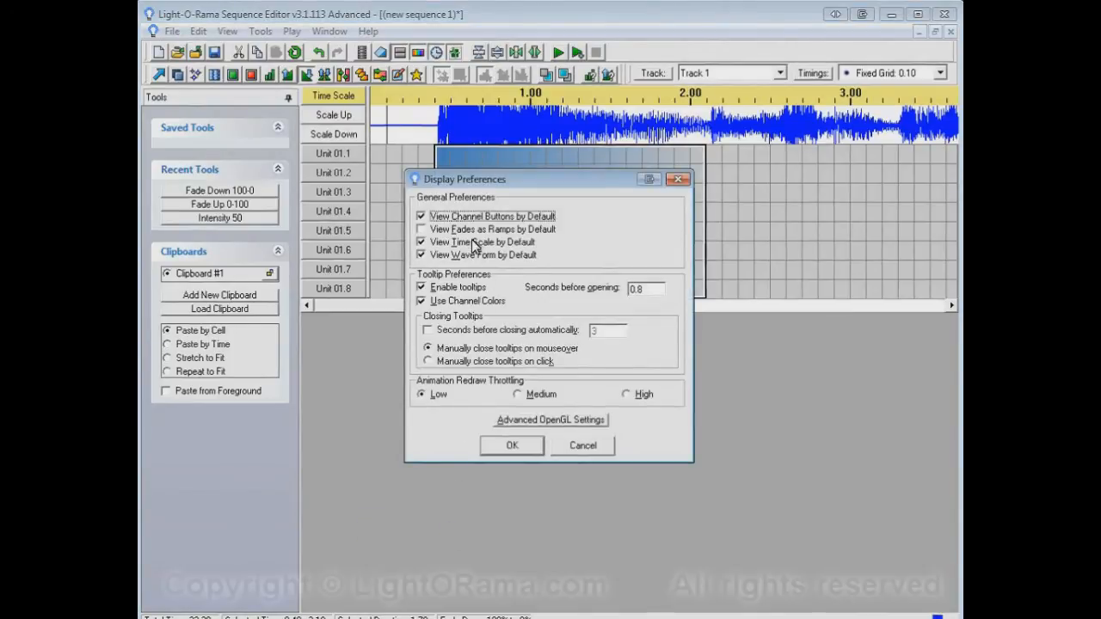
pyautogui.moveTo(512, 240)
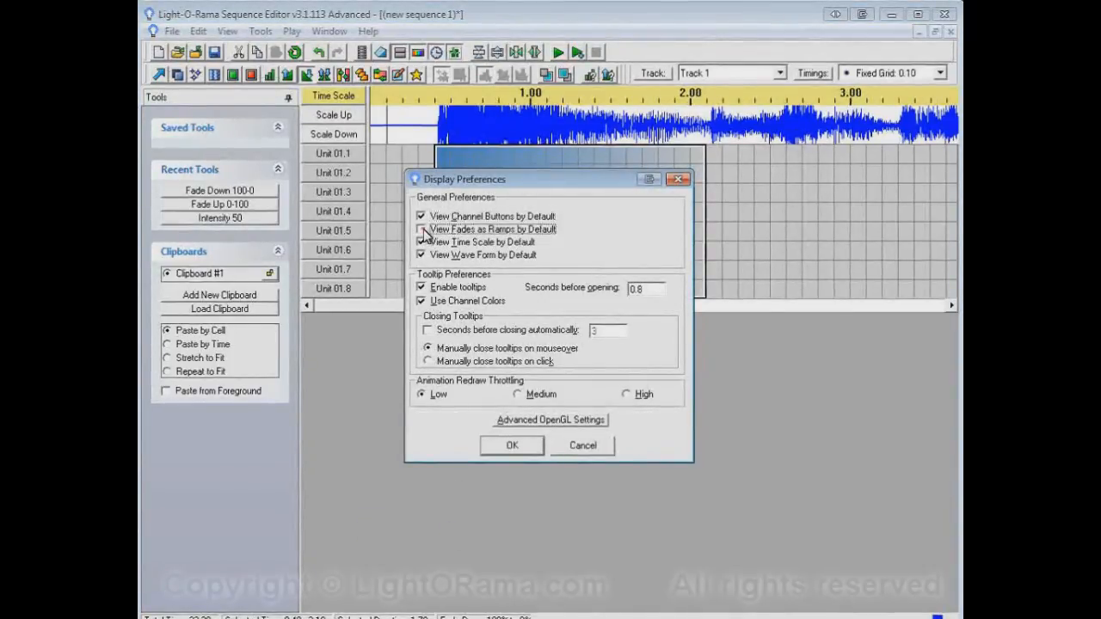
pyautogui.click(512, 445)
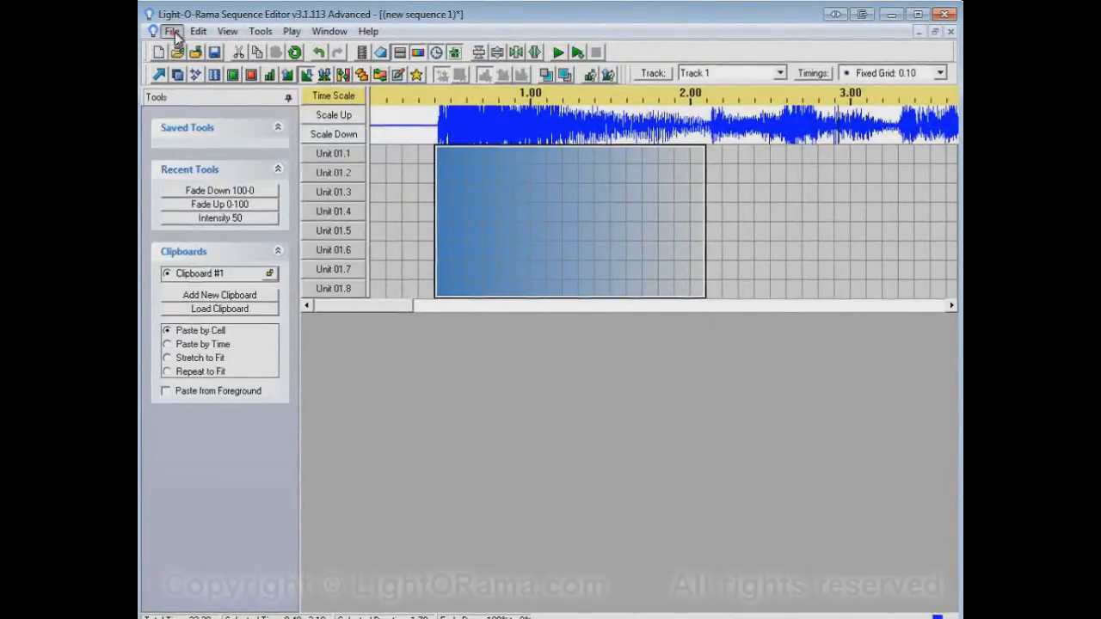
# Step: Save the fade sequence as HerMajesty.lms and exit the editor
pyautogui.click(171, 31)
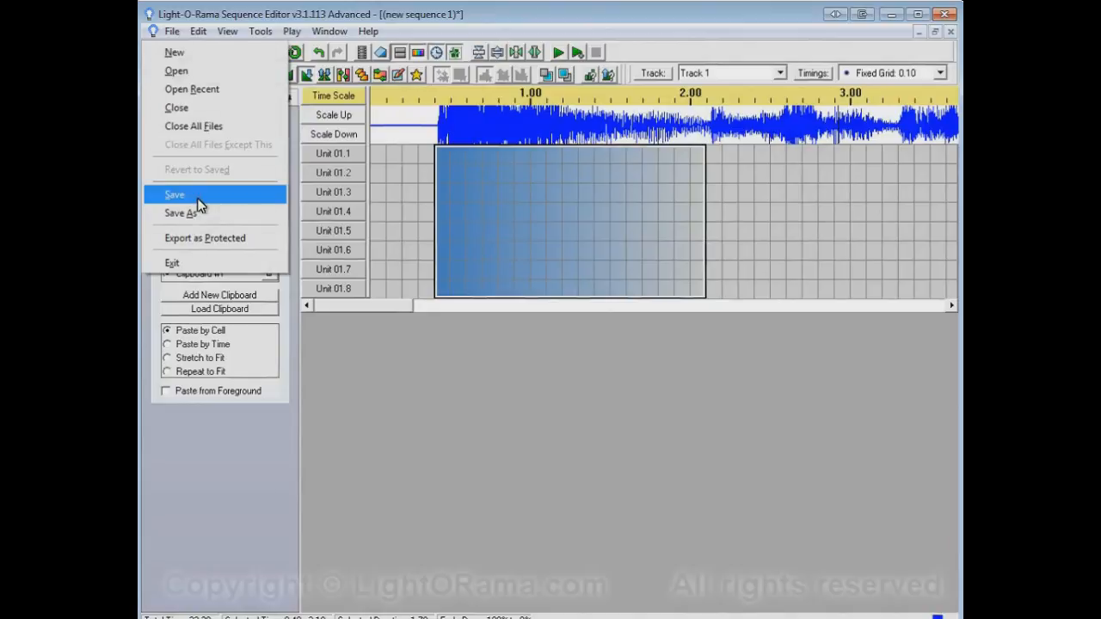
pyautogui.click(174, 194)
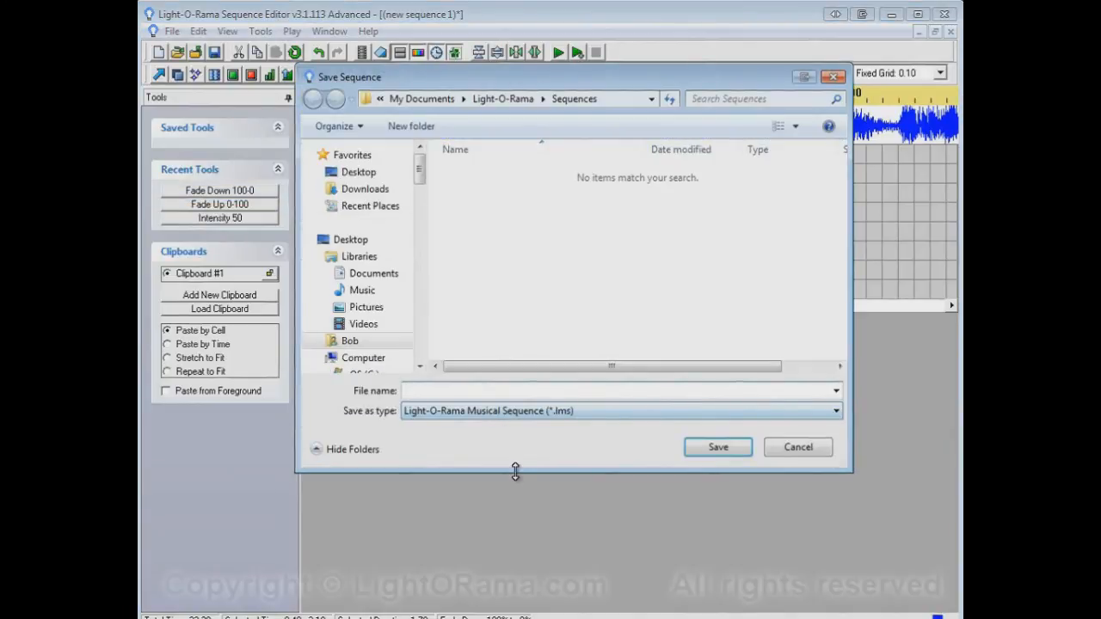
pyautogui.write('HerMaje')
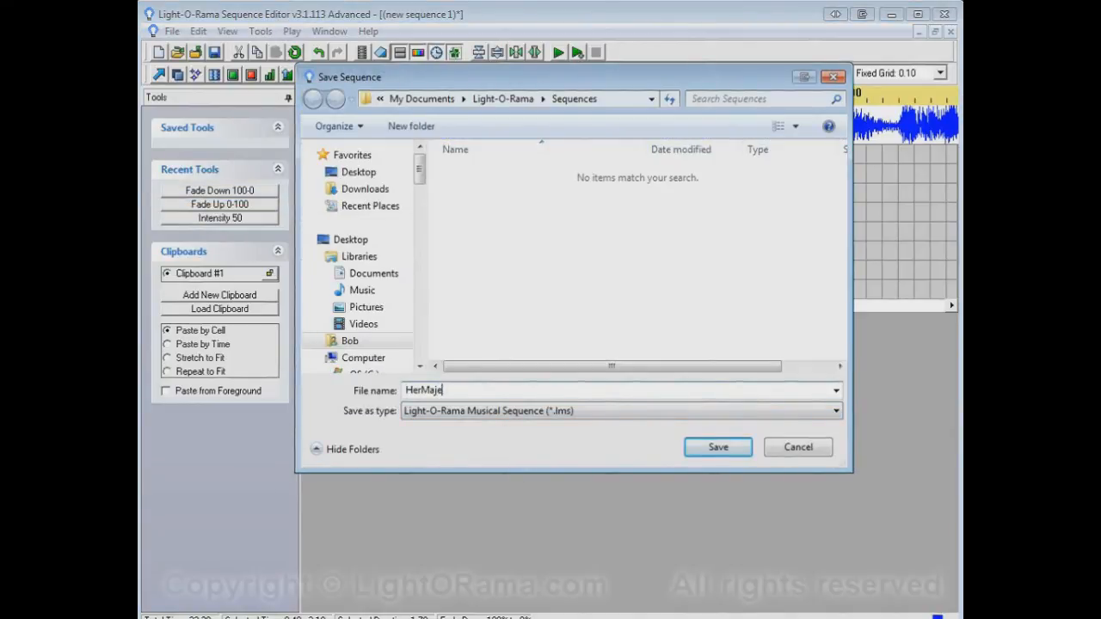
pyautogui.click(717, 447)
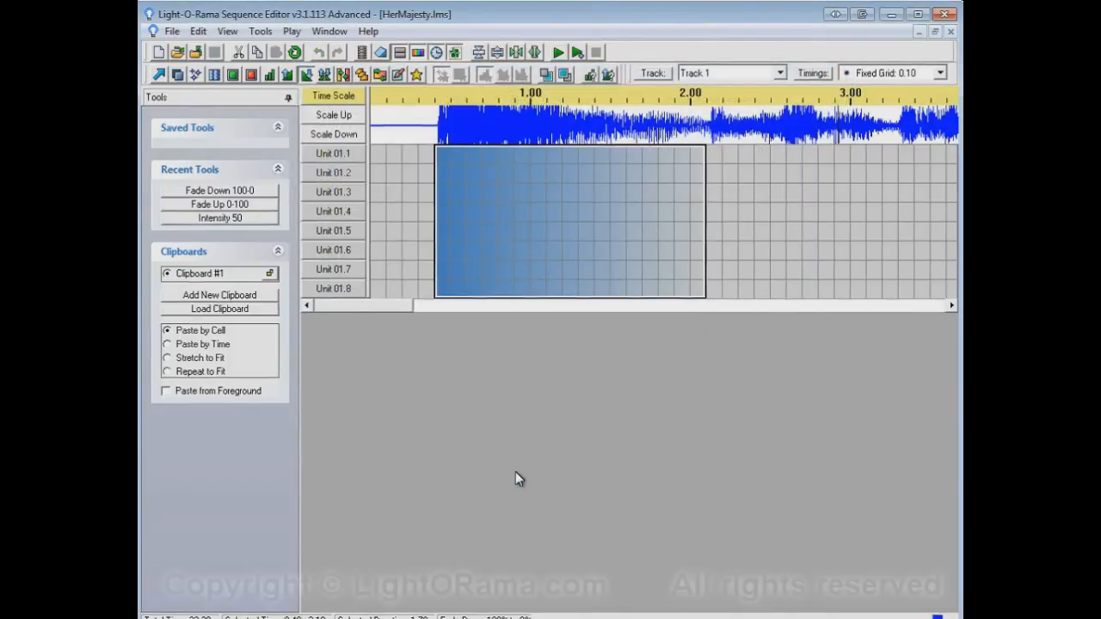
pyautogui.click(950, 14)
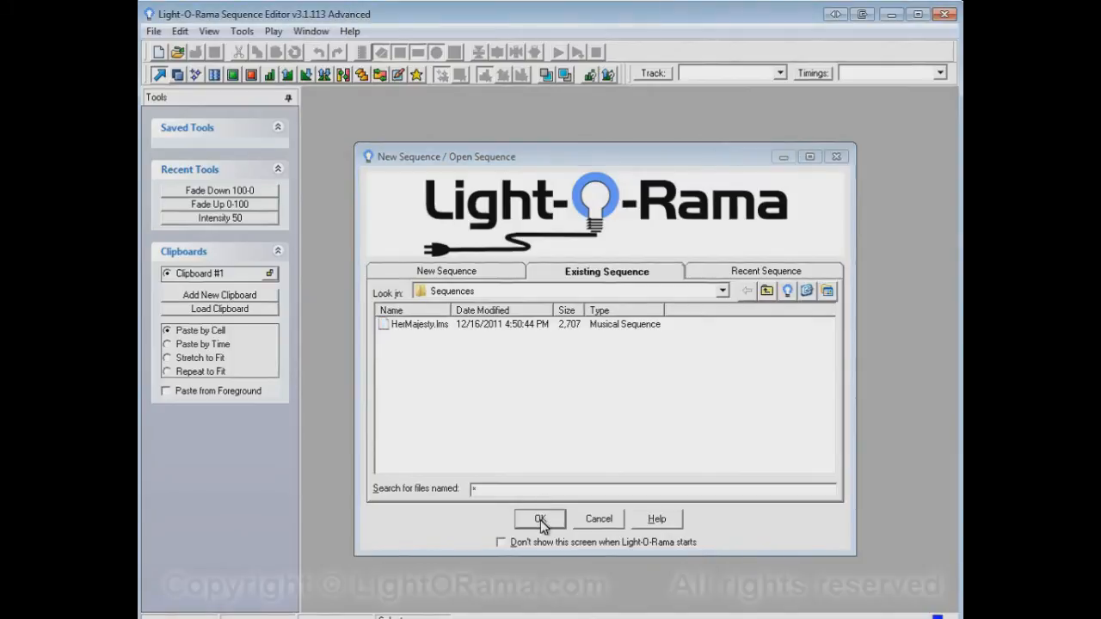
# Step: Open HerMajesty.lms and confirm in Display Preferences that ramps remain the default
pyautogui.click(539, 519)
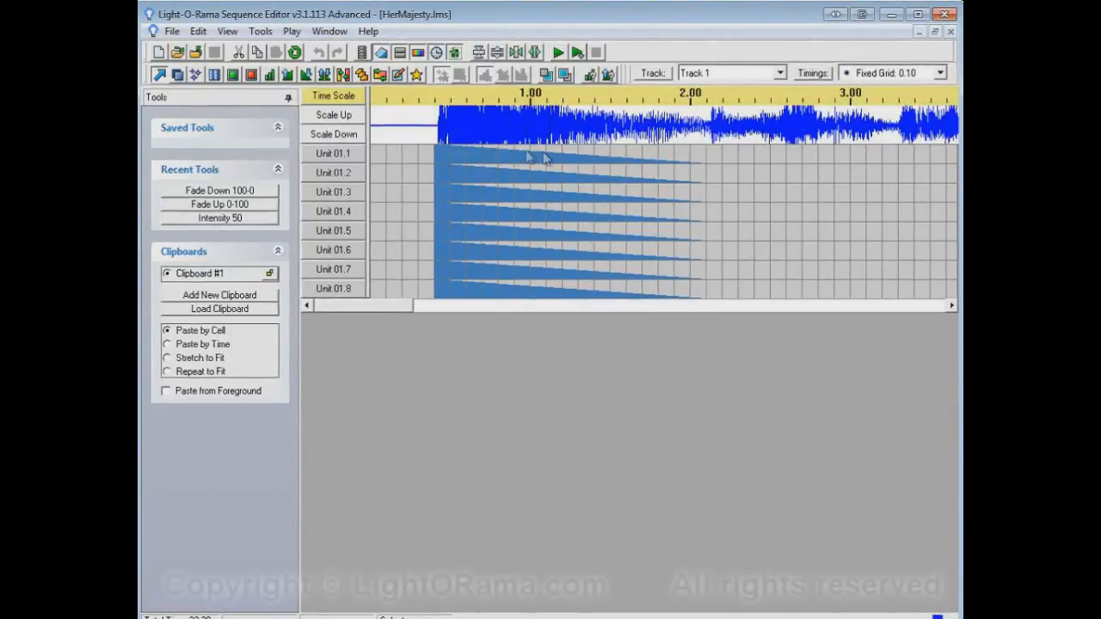
pyautogui.moveTo(697, 167)
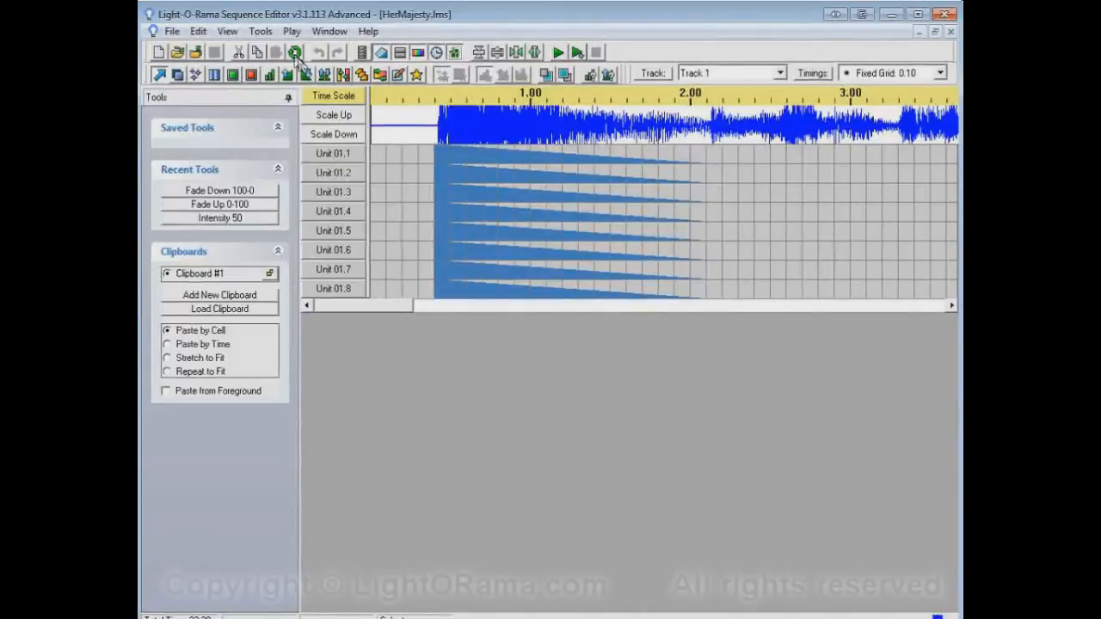
pyautogui.click(198, 31)
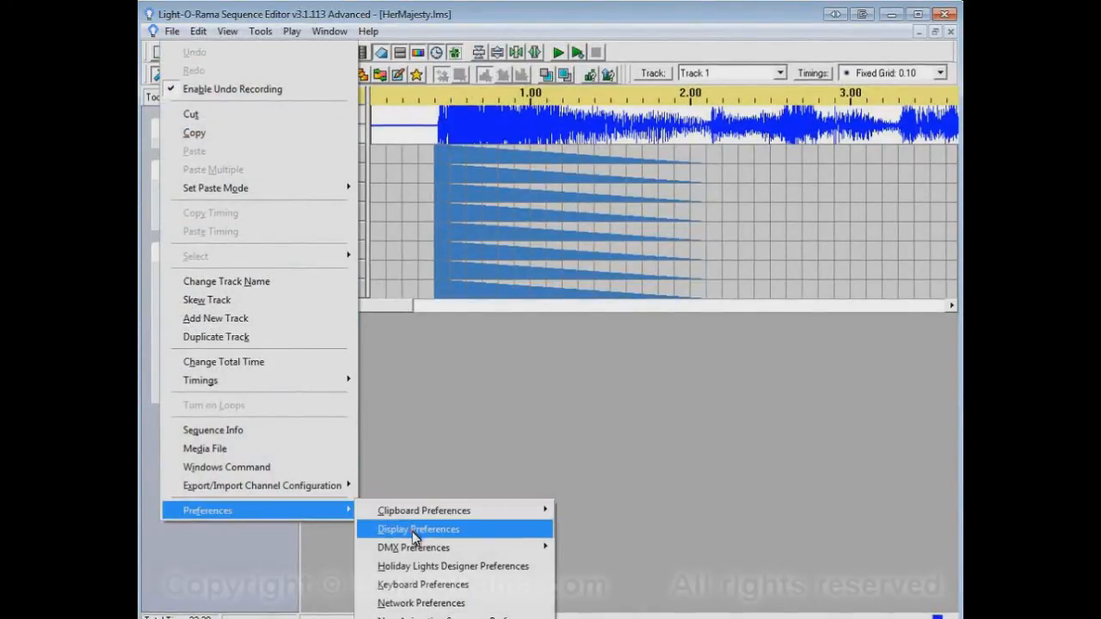
pyautogui.click(417, 529)
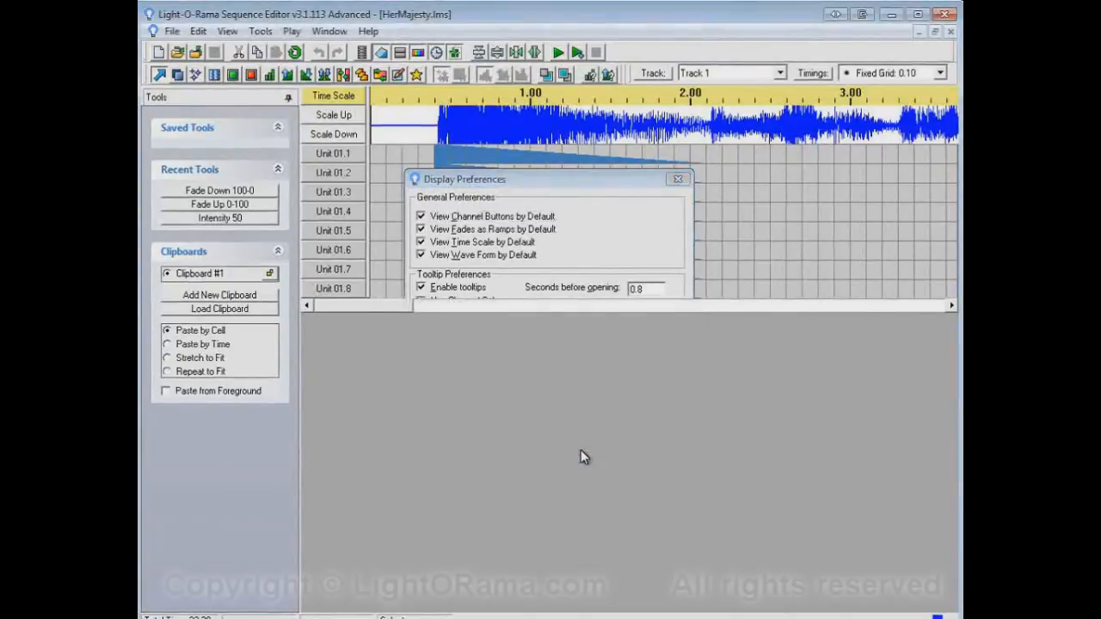
pyautogui.click(677, 179)
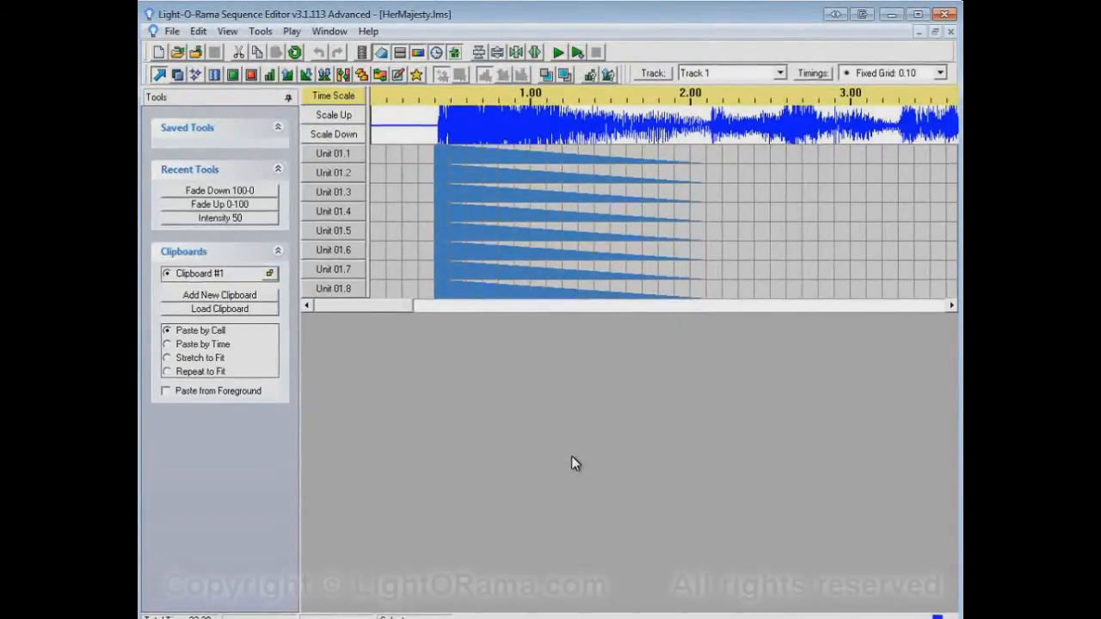